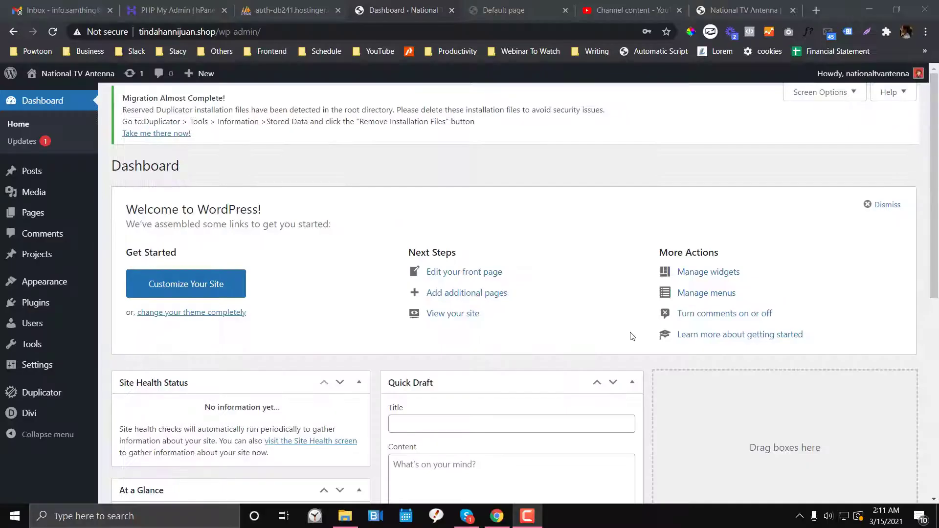
{"action": "mouse_move", "coordinate": [266, 132]}
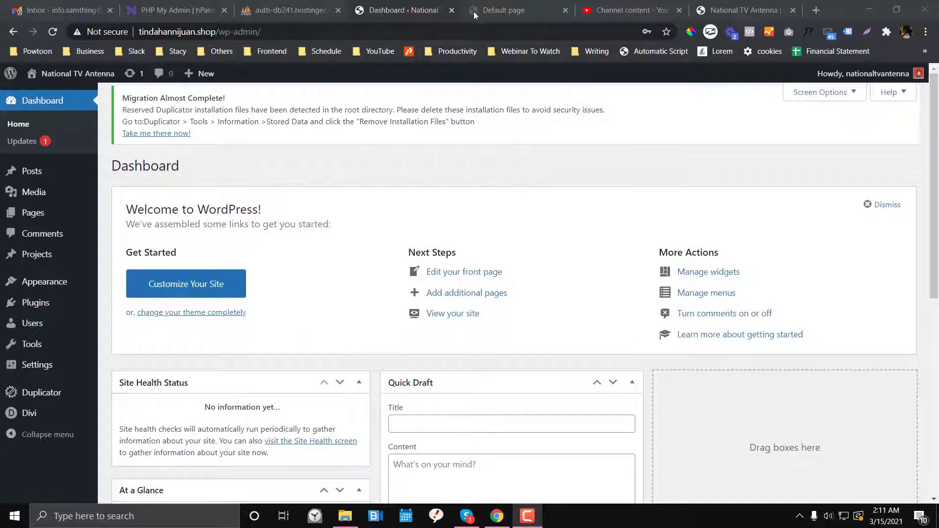
Review the old domain's default page and return to the WordPress admin dashboard
{"action": "left_click", "coordinate": [509, 10]}
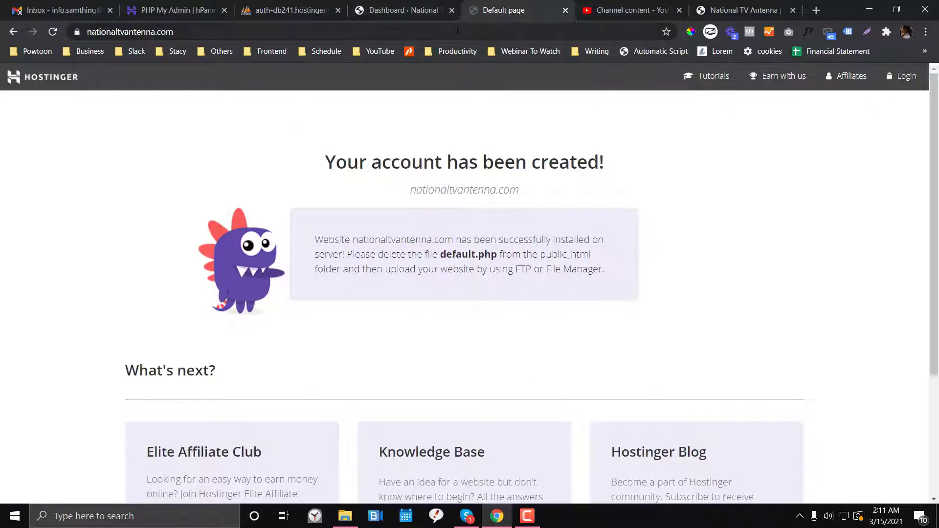
{"action": "left_click", "coordinate": [401, 10]}
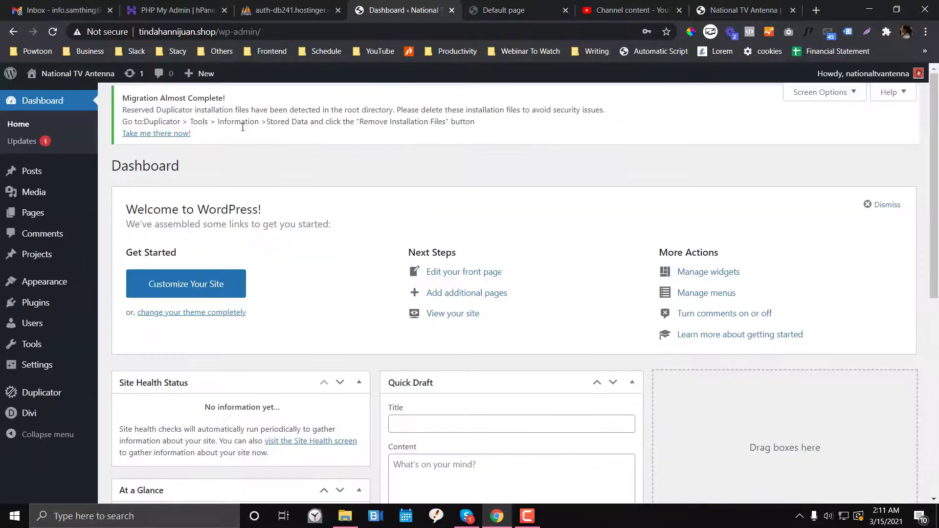
{"action": "left_click", "coordinate": [518, 9]}
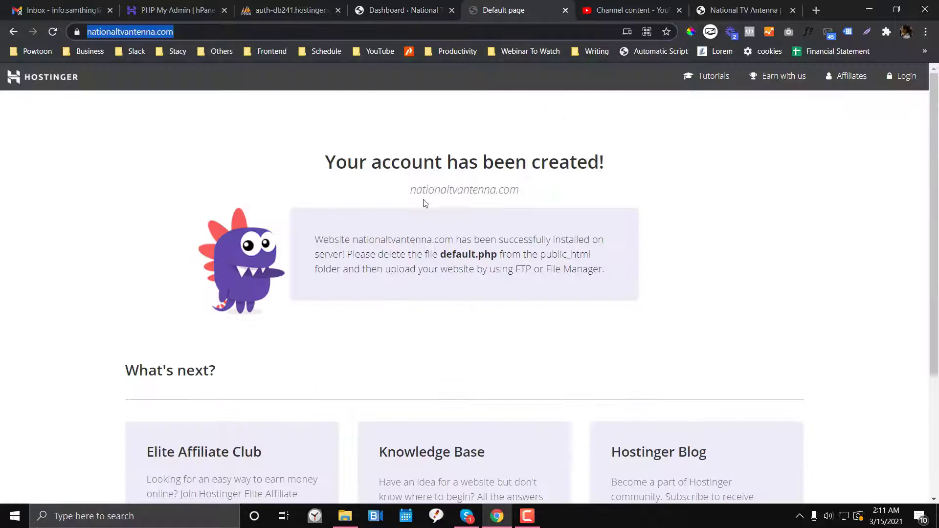
{"action": "mouse_move", "coordinate": [421, 218]}
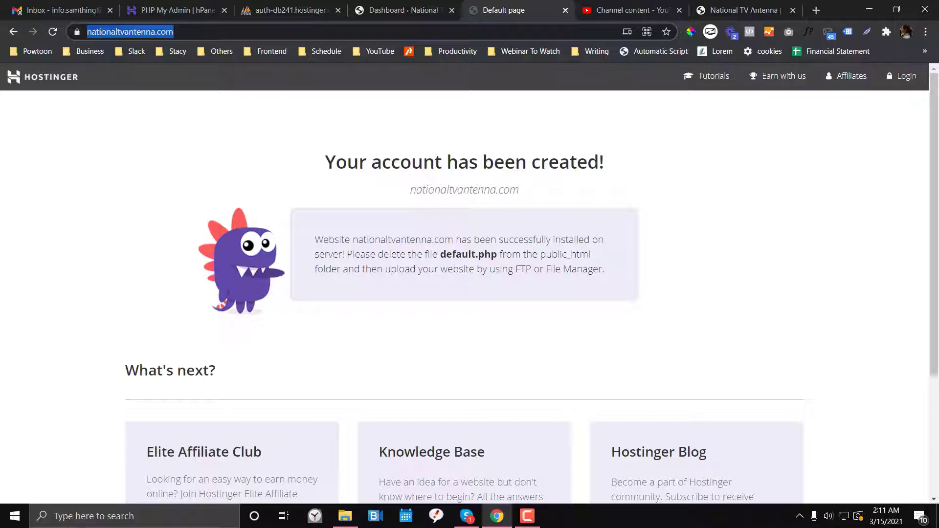
{"action": "mouse_move", "coordinate": [509, 306]}
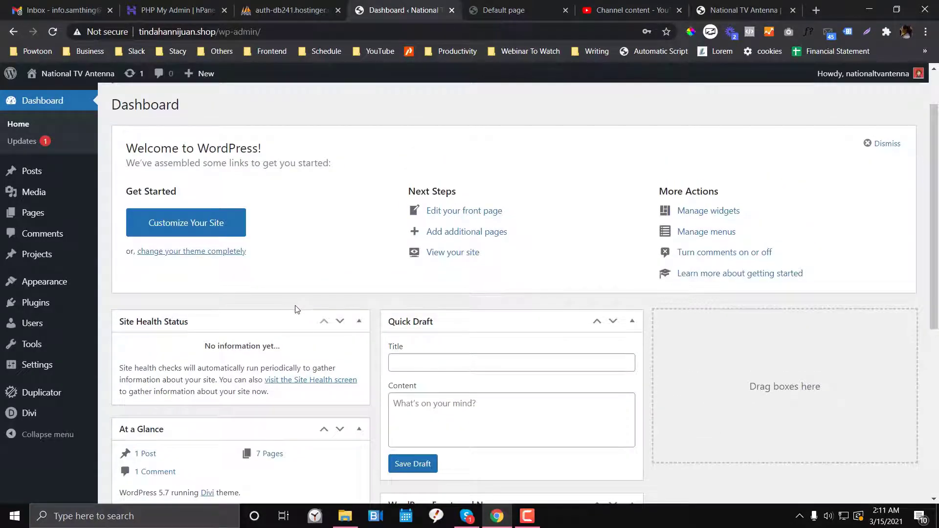
Search Add New plugins for 'duplicator' to see it is Active, then return to Installed Plugins
{"action": "left_click", "coordinate": [35, 302]}
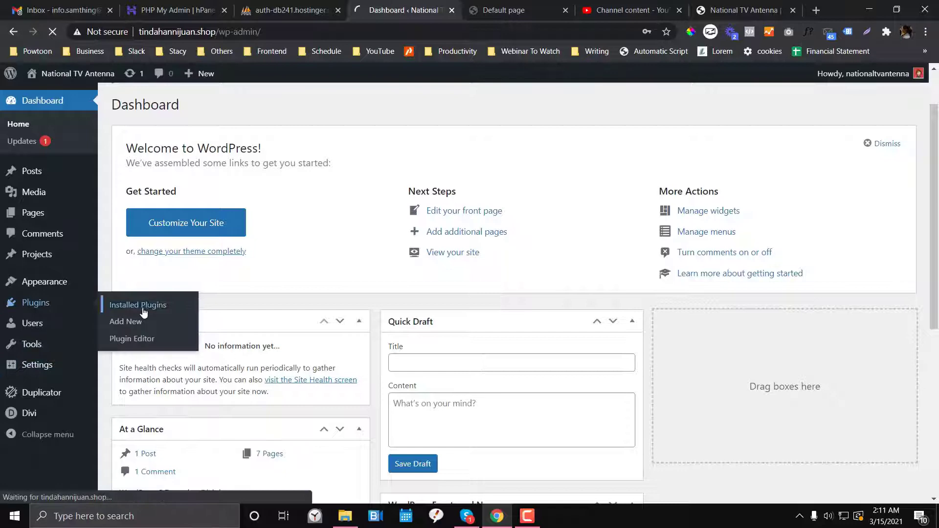
{"action": "left_click", "coordinate": [138, 305]}
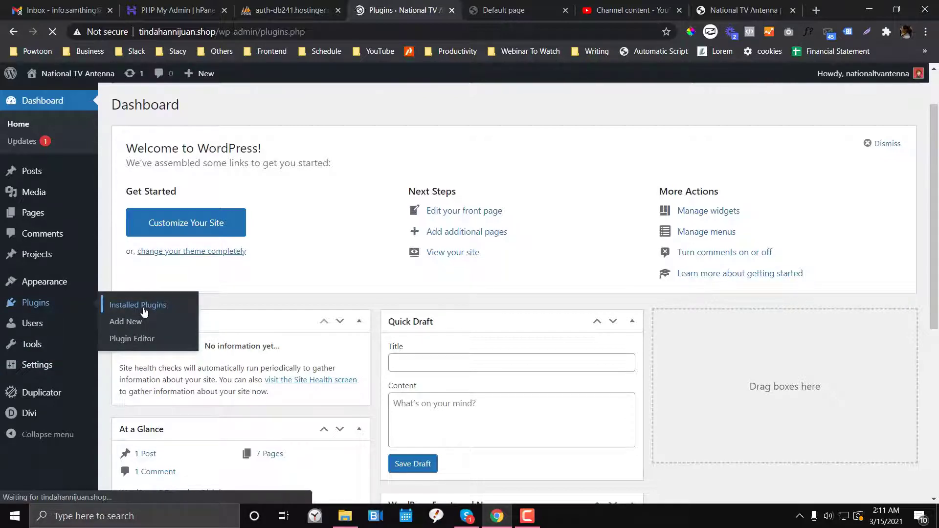
{"action": "left_click", "coordinate": [138, 305]}
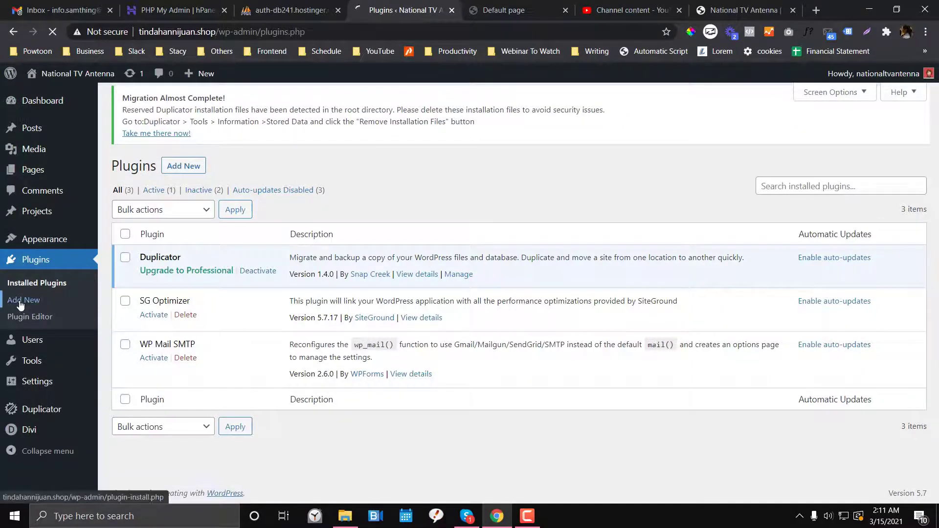
{"action": "left_click", "coordinate": [24, 300]}
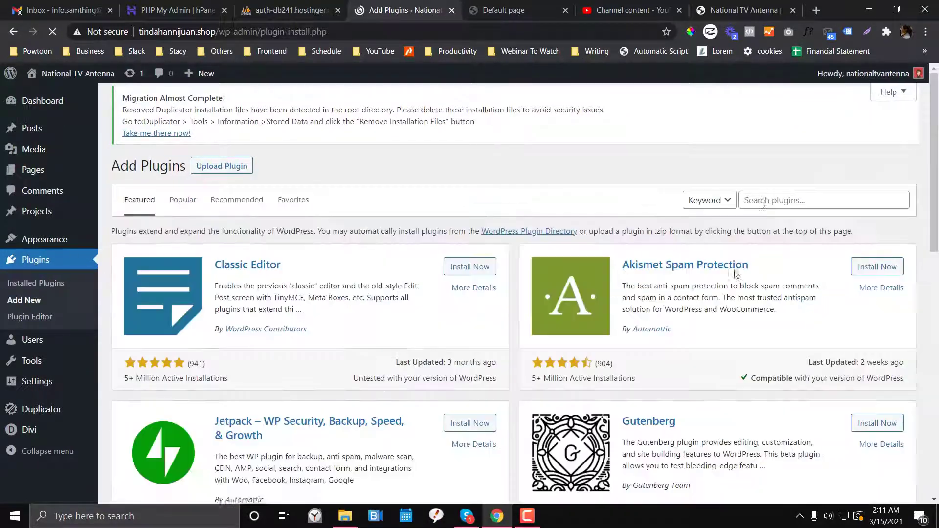
{"action": "type", "text": "dup"}
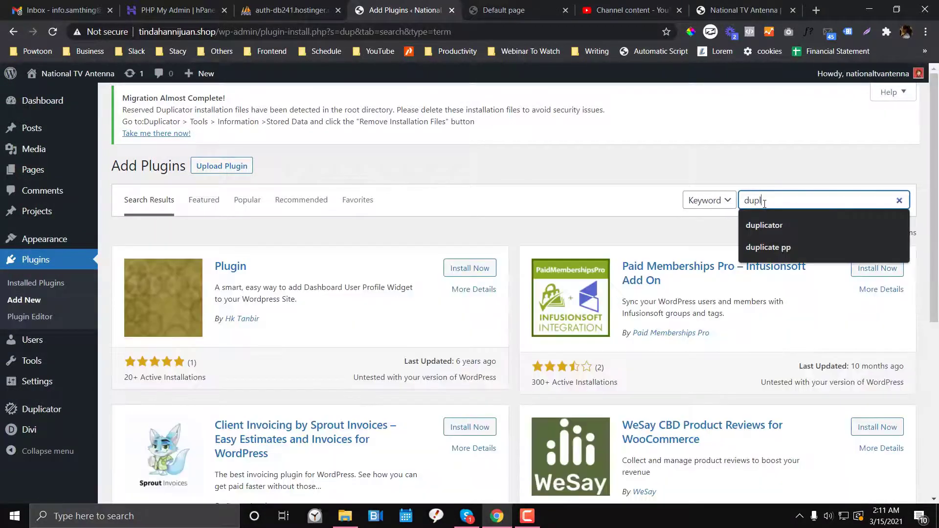
{"action": "left_click", "coordinate": [764, 225]}
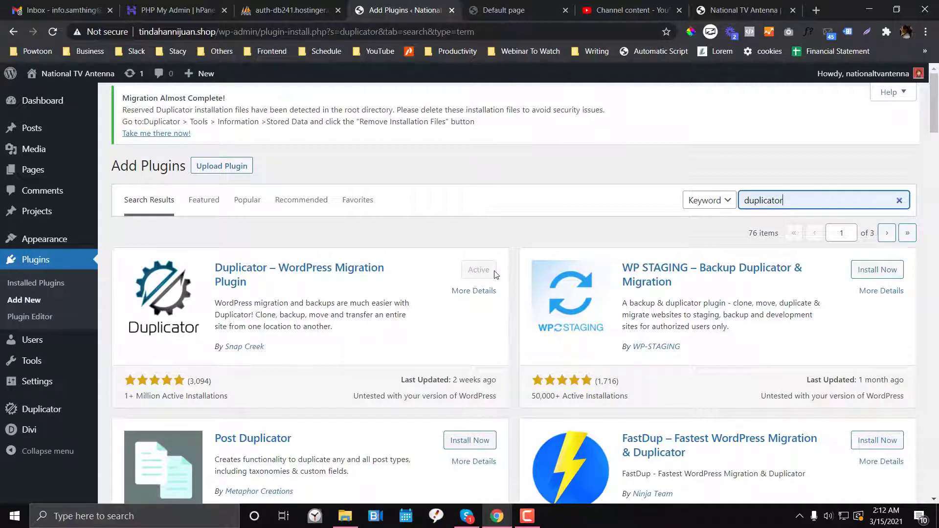
{"action": "left_click", "coordinate": [899, 200]}
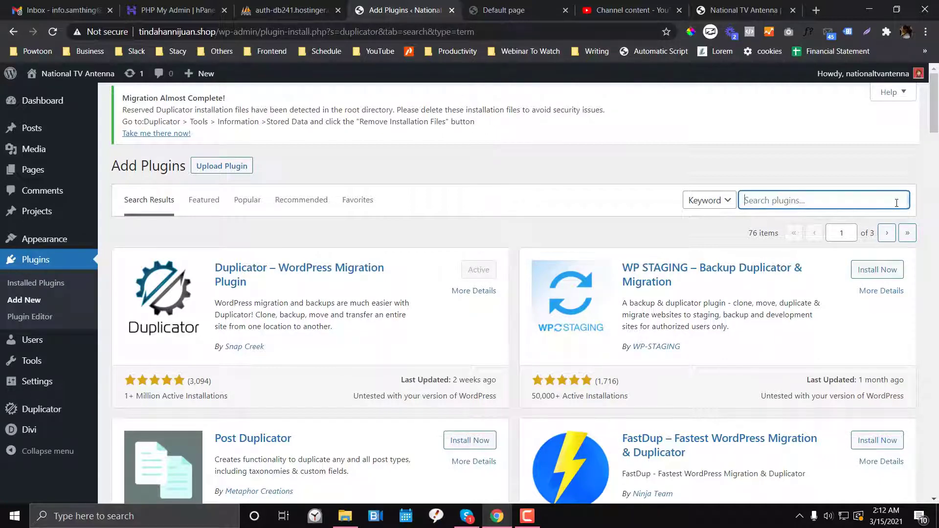
{"action": "left_click", "coordinate": [36, 283]}
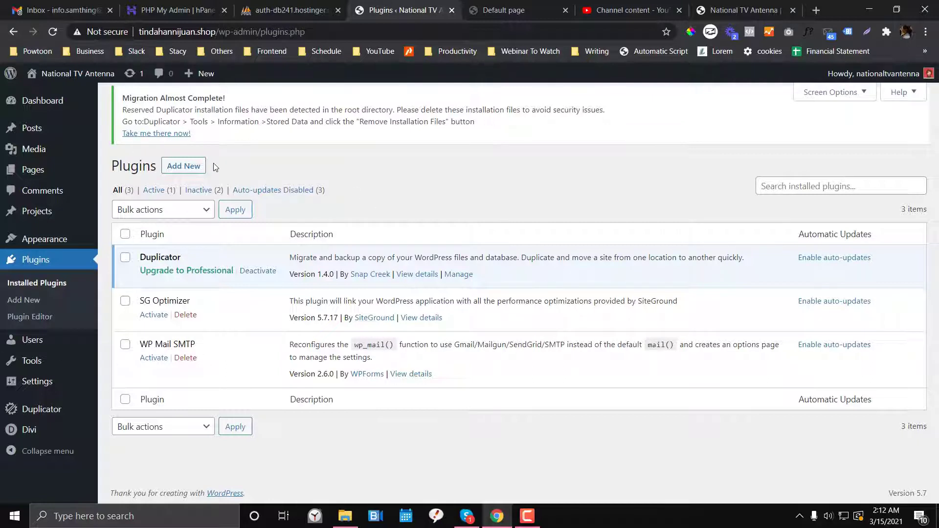
{"action": "mouse_move", "coordinate": [6, 299]}
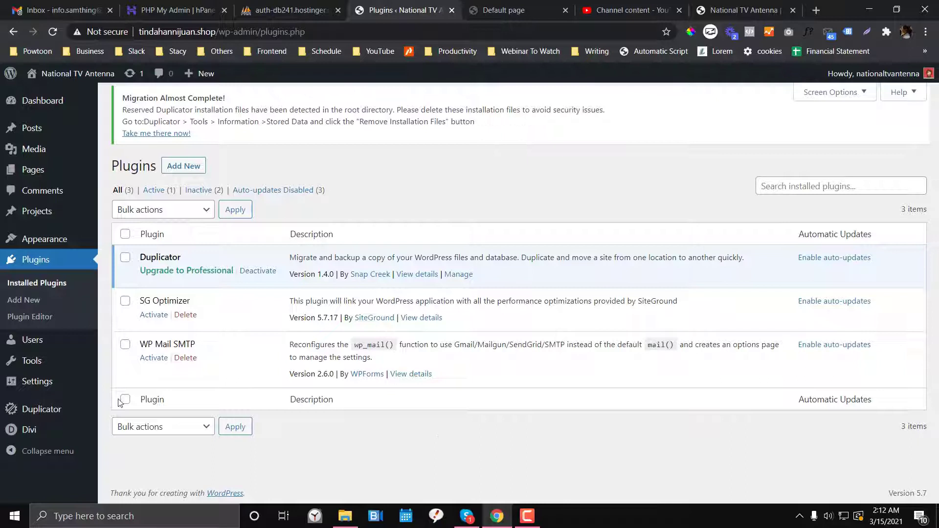
{"action": "mouse_move", "coordinate": [350, 441]}
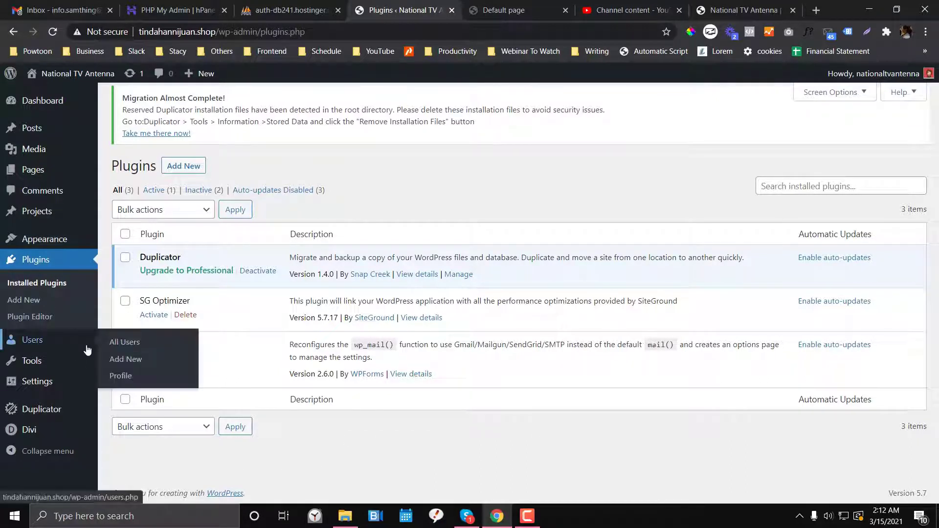
{"action": "mouse_move", "coordinate": [41, 409]}
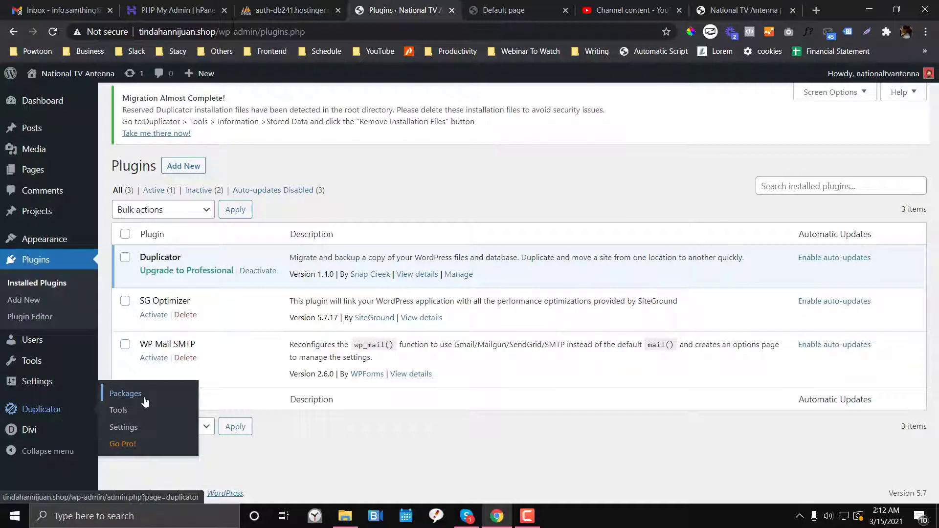
From Duplicator Packages, remove the leftover installation files and review Stored Data on the Tools page
{"action": "left_click", "coordinate": [125, 393]}
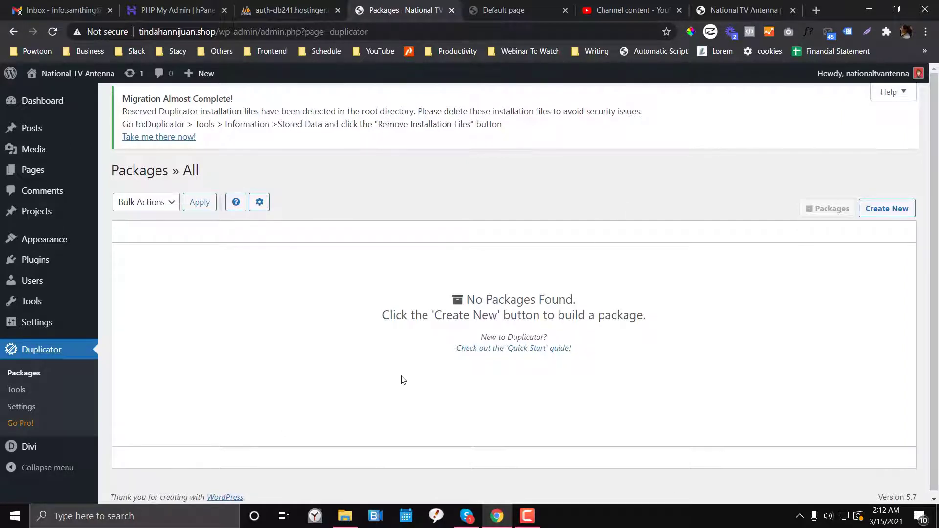
{"action": "mouse_move", "coordinate": [668, 225]}
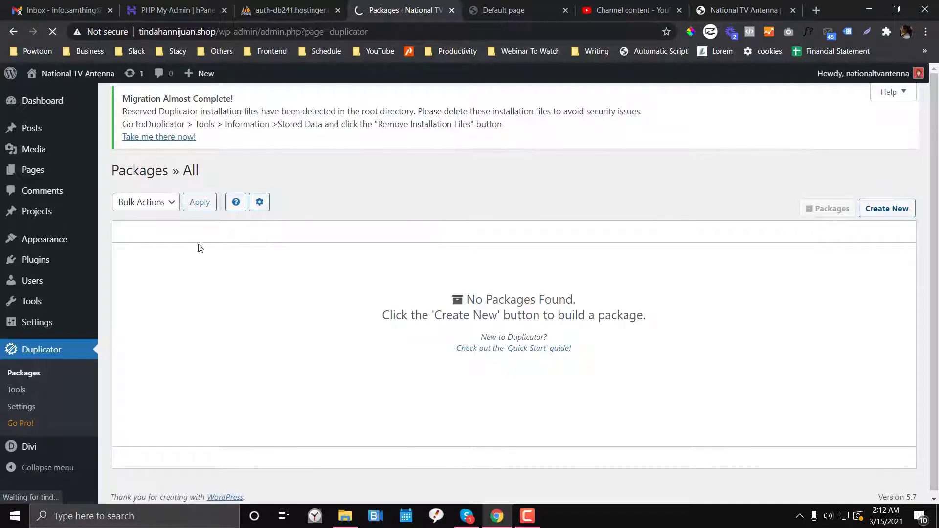
{"action": "left_click", "coordinate": [887, 207]}
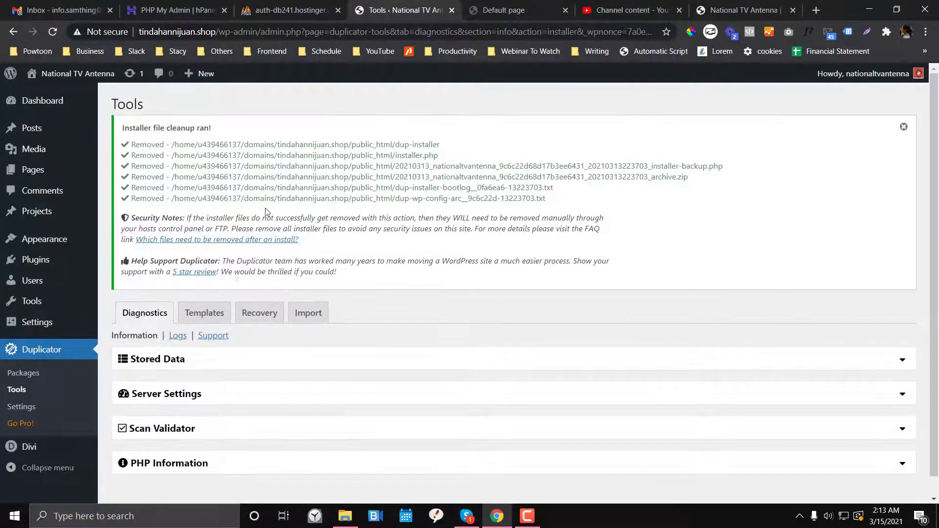
{"action": "left_click", "coordinate": [158, 360]}
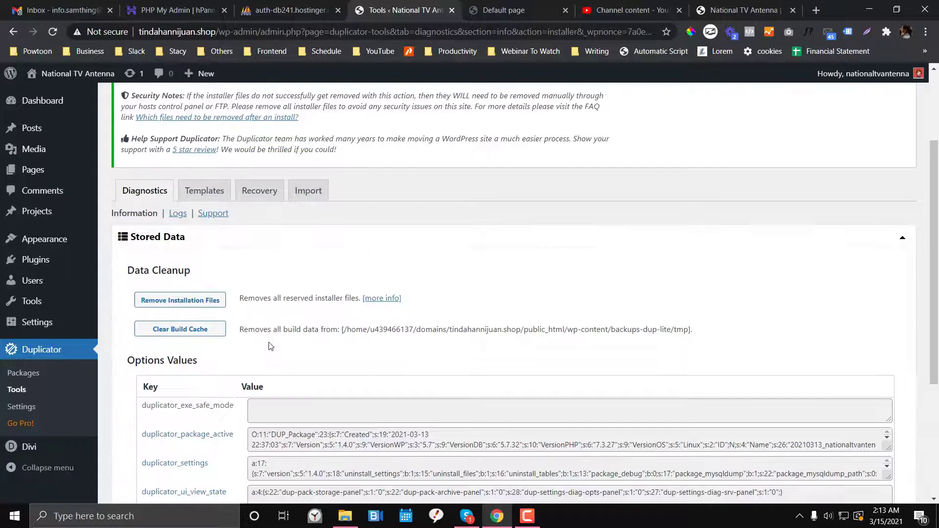
{"action": "scroll", "scroll_direction": "down", "scroll_amount": 3}
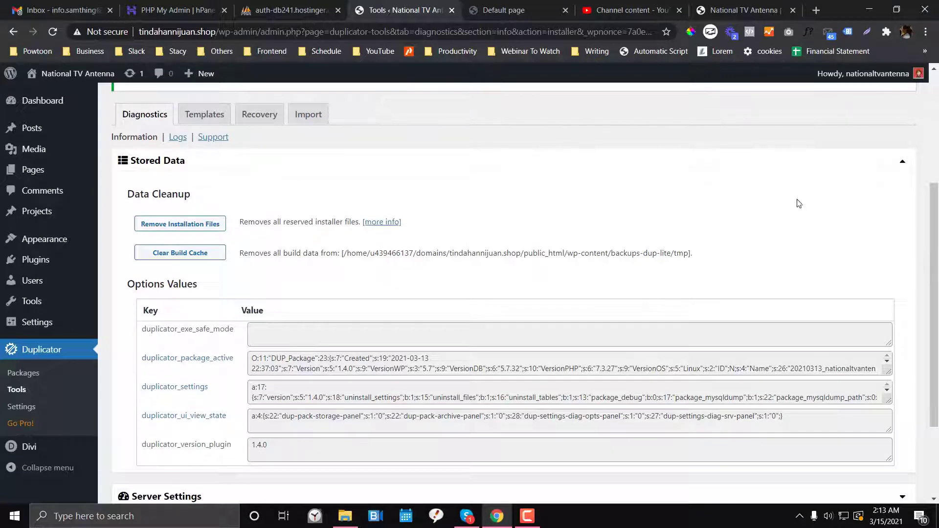
{"action": "left_click", "coordinate": [180, 223]}
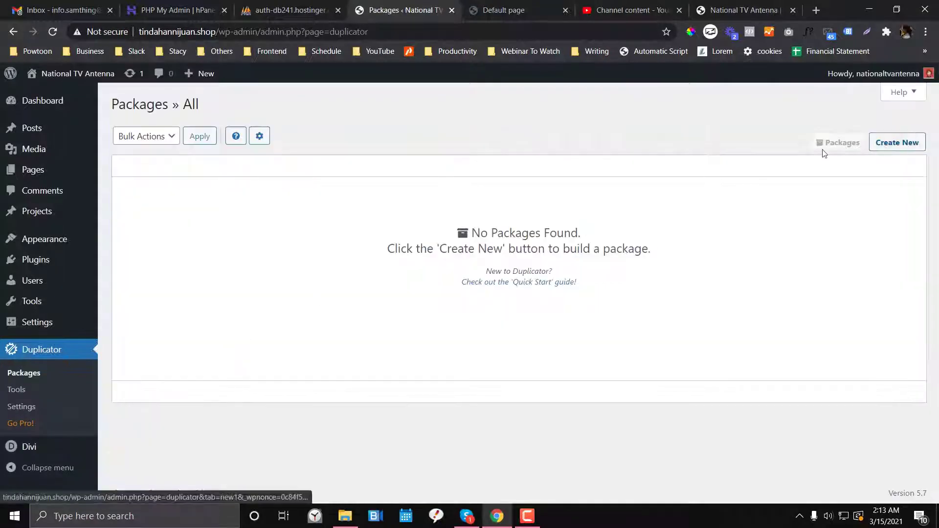
Create a new package keeping the default name 20210313_nationaltvantenna and proceed to the system scan
{"action": "left_click", "coordinate": [897, 143]}
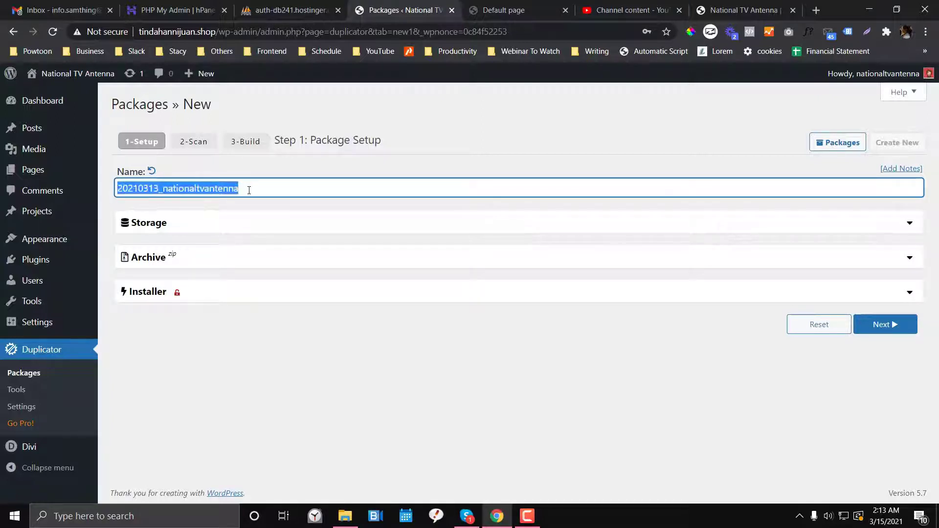
{"action": "double_click", "coordinate": [138, 188]}
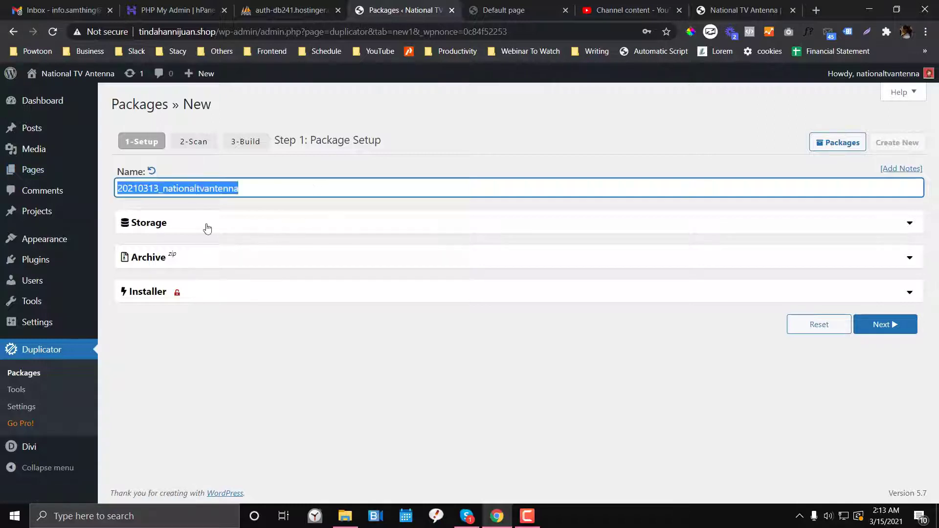
{"action": "left_click", "coordinate": [885, 324]}
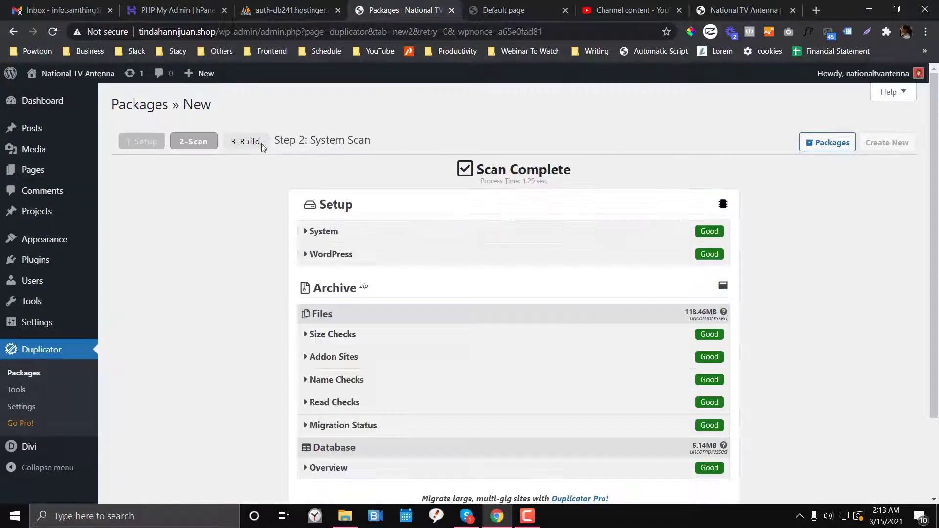
{"action": "mouse_move", "coordinate": [289, 174]}
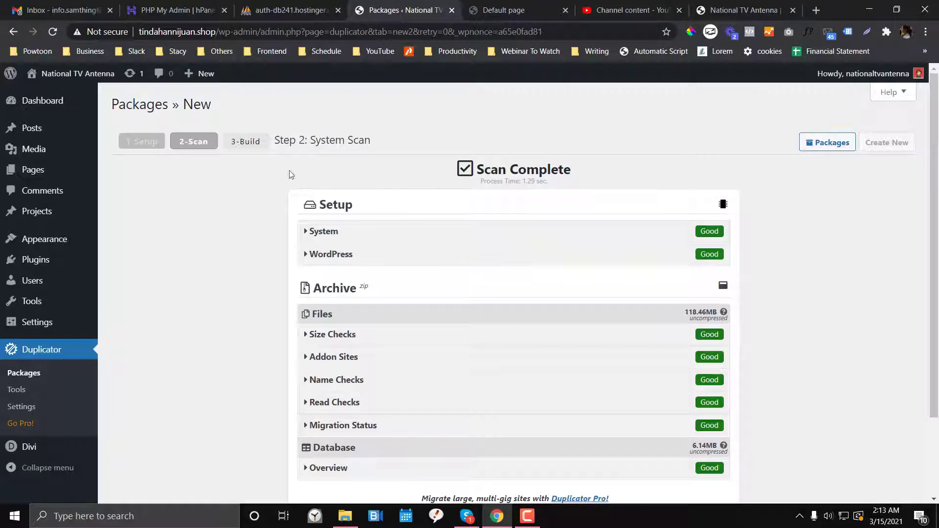
Build the migration package from the all-Good scan results
{"action": "scroll", "scroll_direction": "down", "scroll_amount": 3}
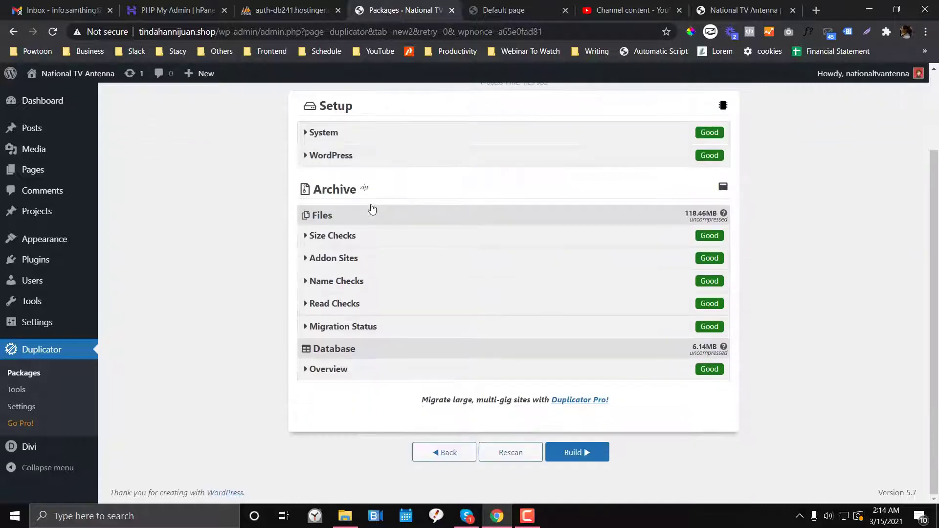
{"action": "mouse_move", "coordinate": [580, 302]}
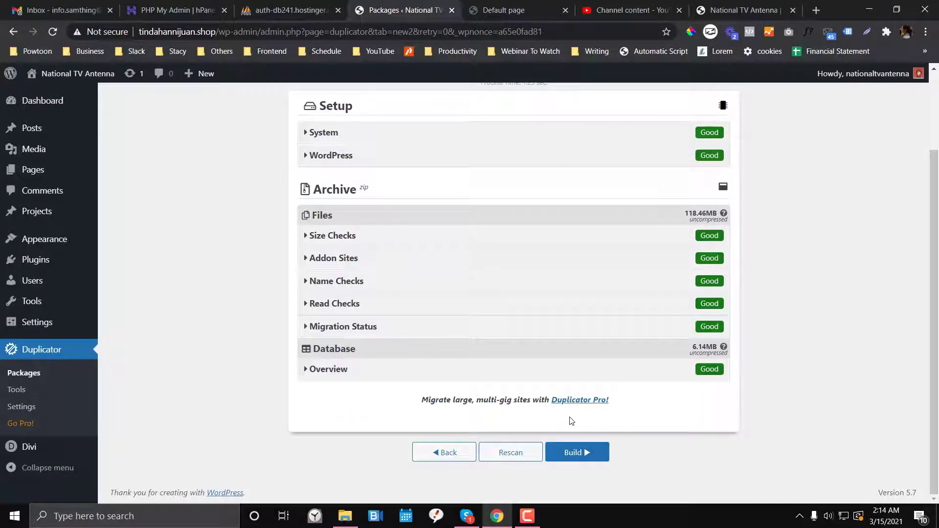
{"action": "mouse_move", "coordinate": [565, 336]}
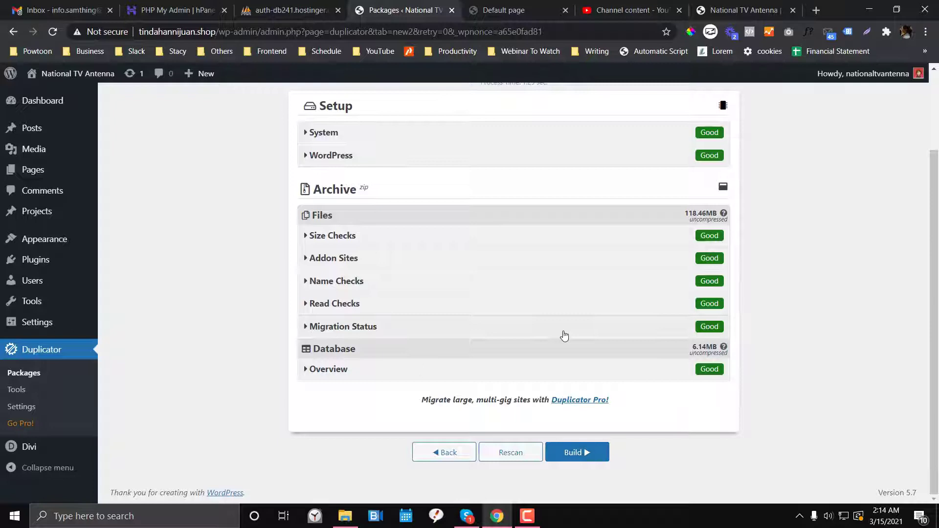
{"action": "mouse_move", "coordinate": [362, 354]}
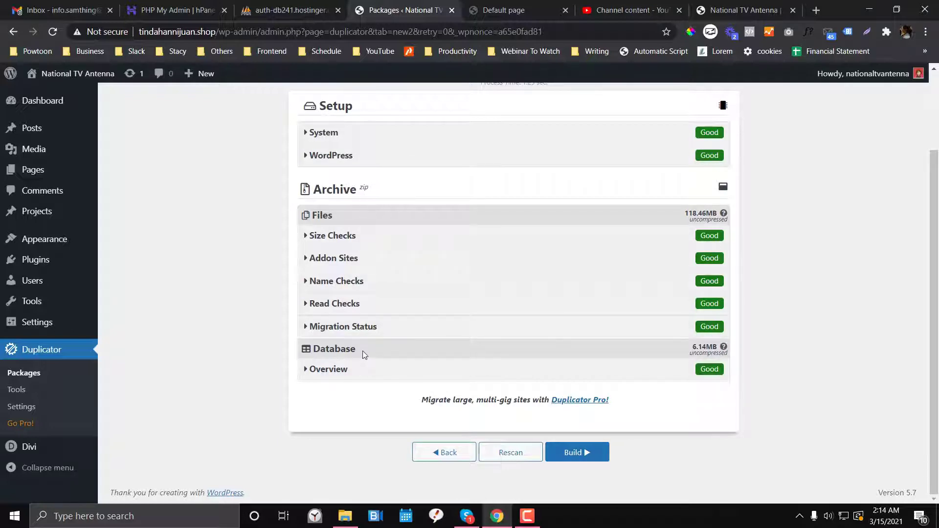
{"action": "mouse_move", "coordinate": [377, 194]}
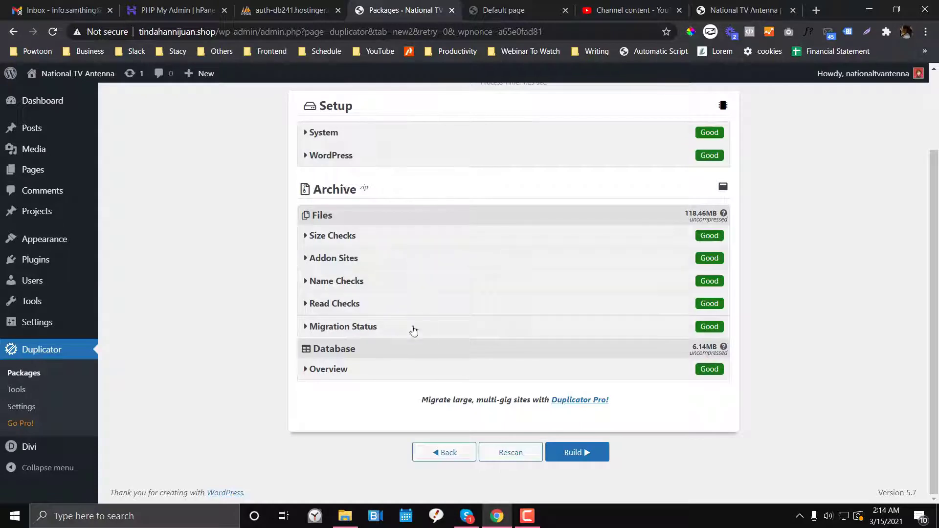
{"action": "mouse_move", "coordinate": [401, 437]}
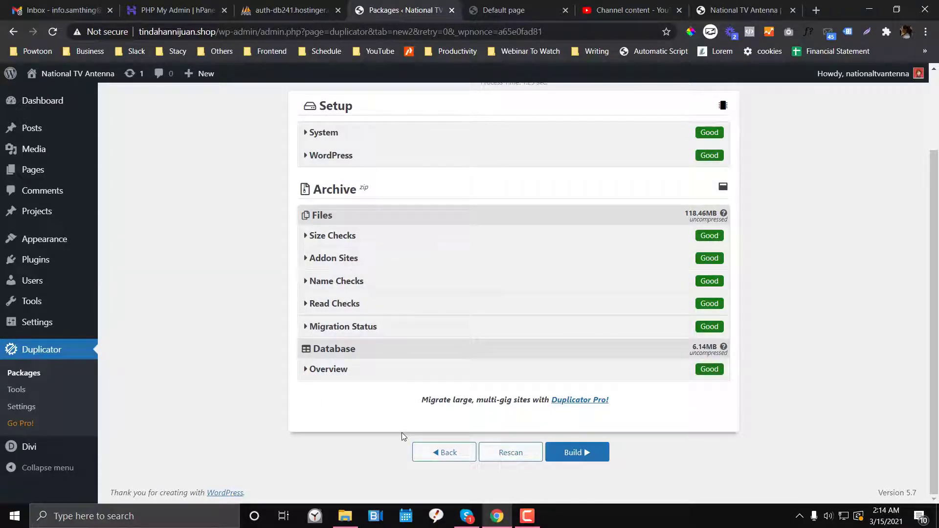
{"action": "left_click", "coordinate": [578, 453]}
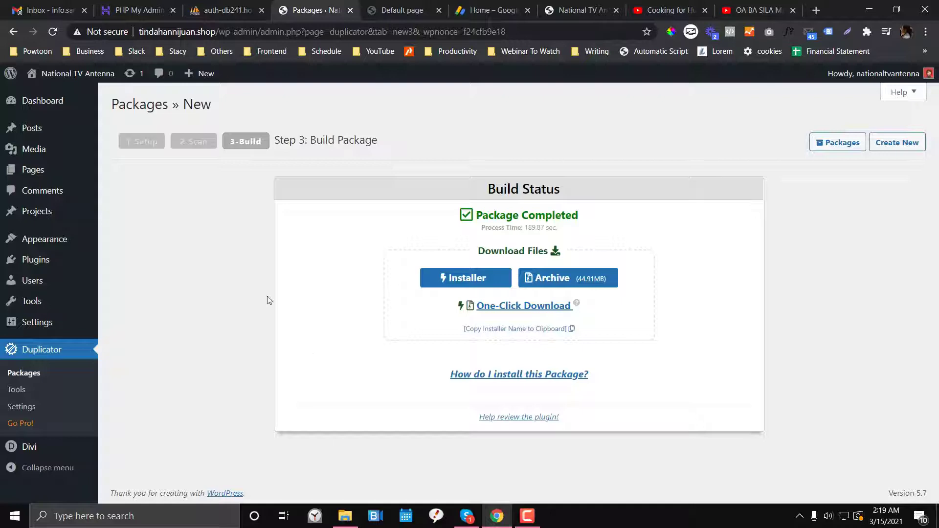
{"action": "mouse_move", "coordinate": [547, 223]}
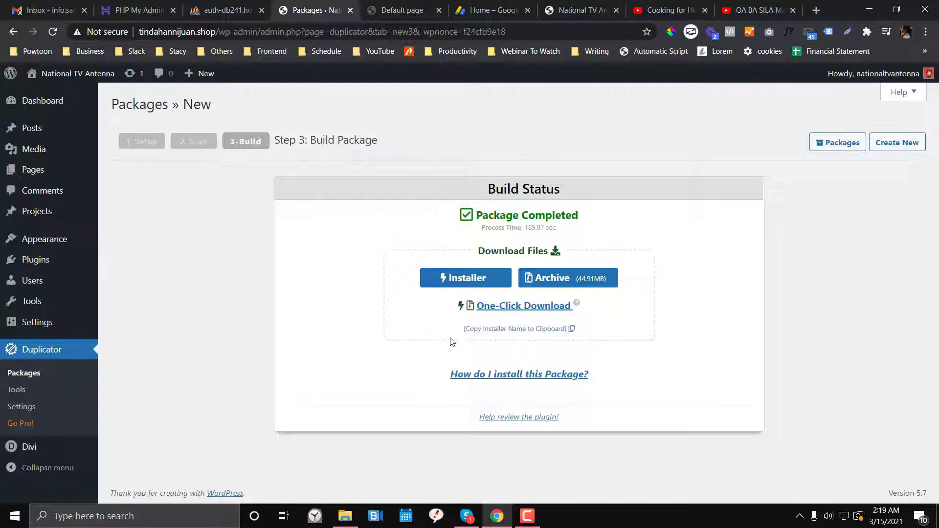
{"action": "mouse_move", "coordinate": [468, 252]}
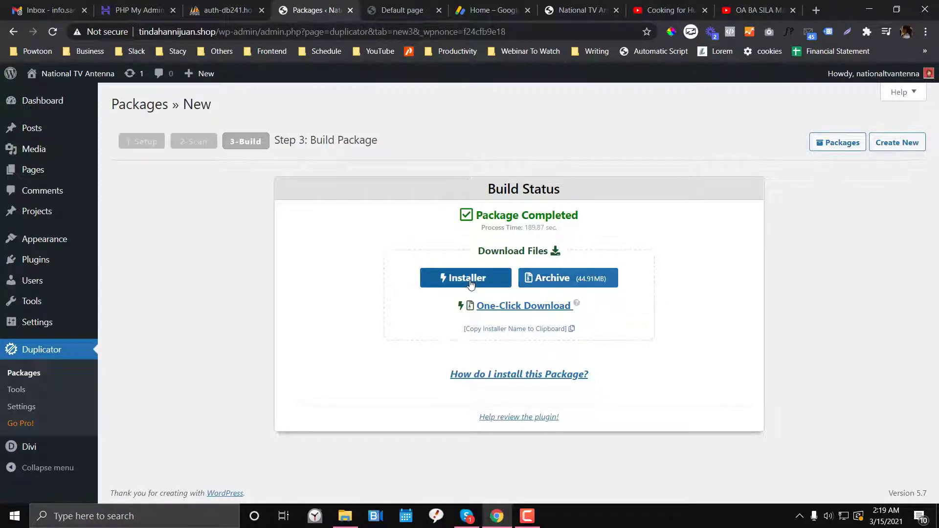
Download installer.php into a newly created new-install folder and show it in its folder
{"action": "left_click", "coordinate": [466, 278]}
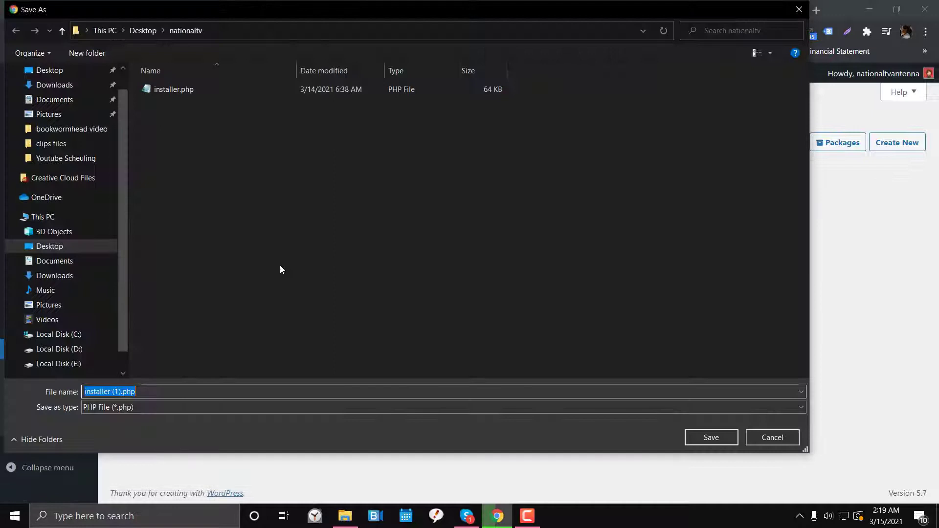
{"action": "left_click", "coordinate": [143, 30]}
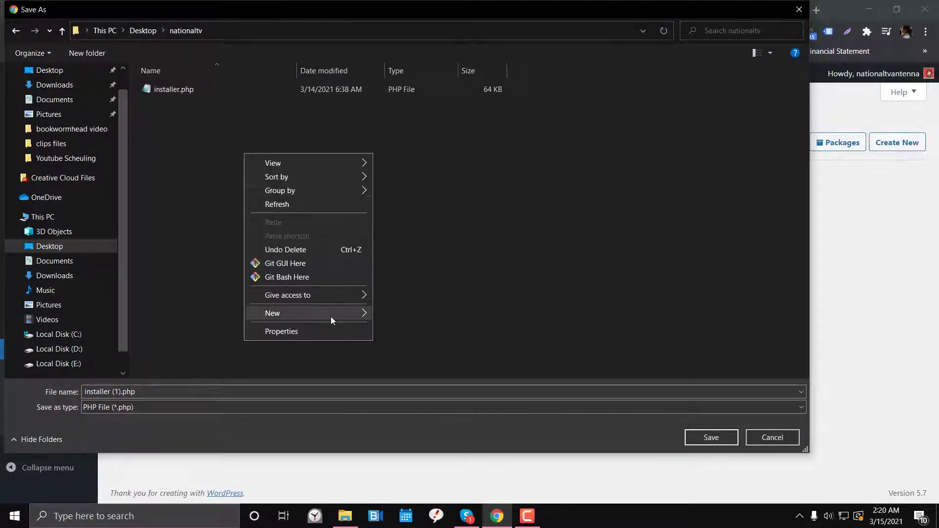
{"action": "left_click", "coordinate": [272, 313]}
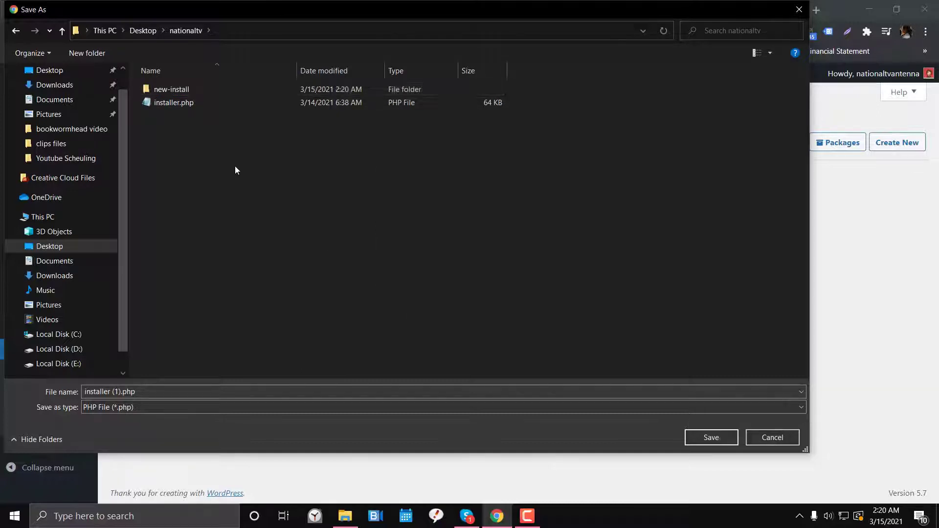
{"action": "double_click", "coordinate": [171, 89]}
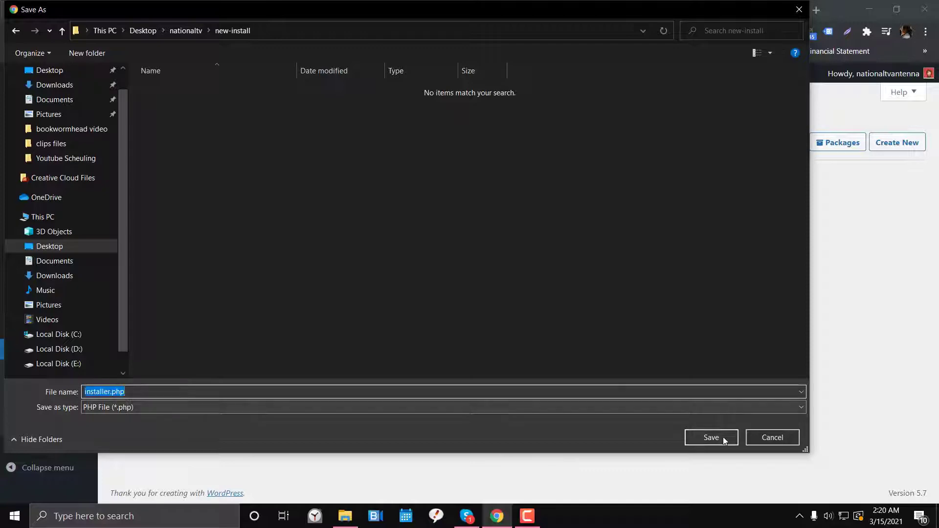
{"action": "left_click", "coordinate": [712, 437]}
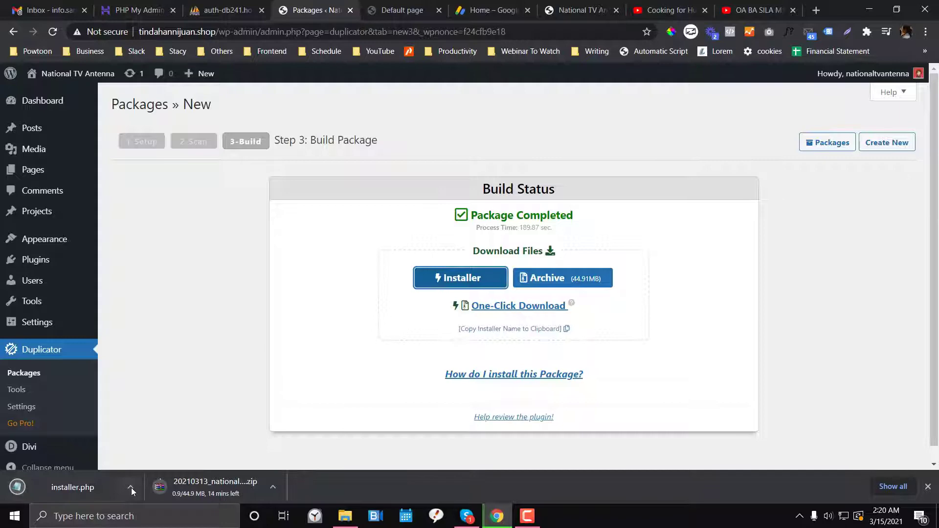
{"action": "left_click", "coordinate": [130, 492]}
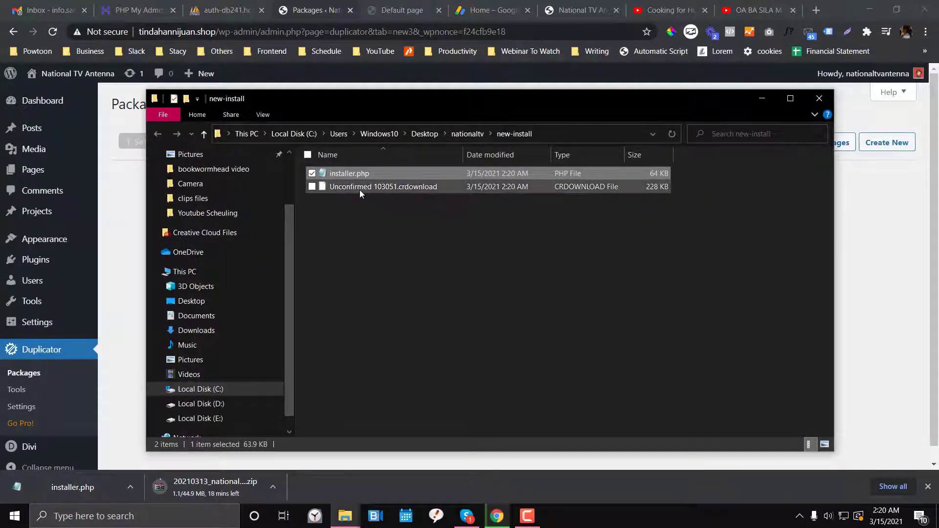
{"action": "mouse_move", "coordinate": [384, 185]}
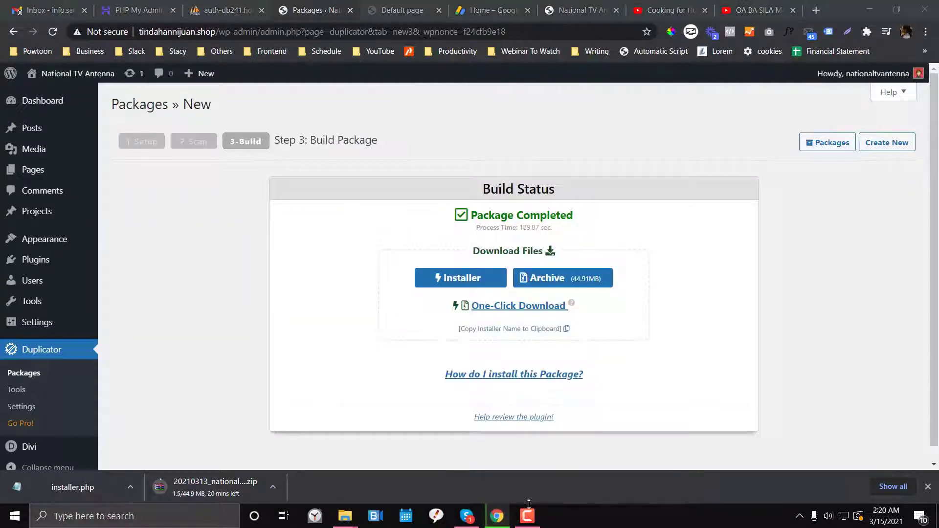
Check the downloaded archive in new-install, then open File Manager from the nationaltvantenna.com hosting account
{"action": "left_click", "coordinate": [402, 10]}
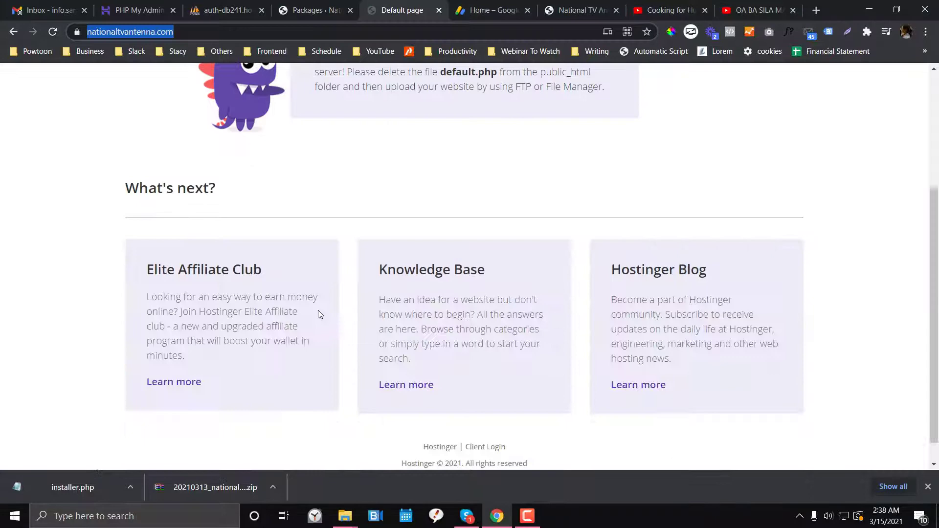
{"action": "left_click", "coordinate": [345, 516]}
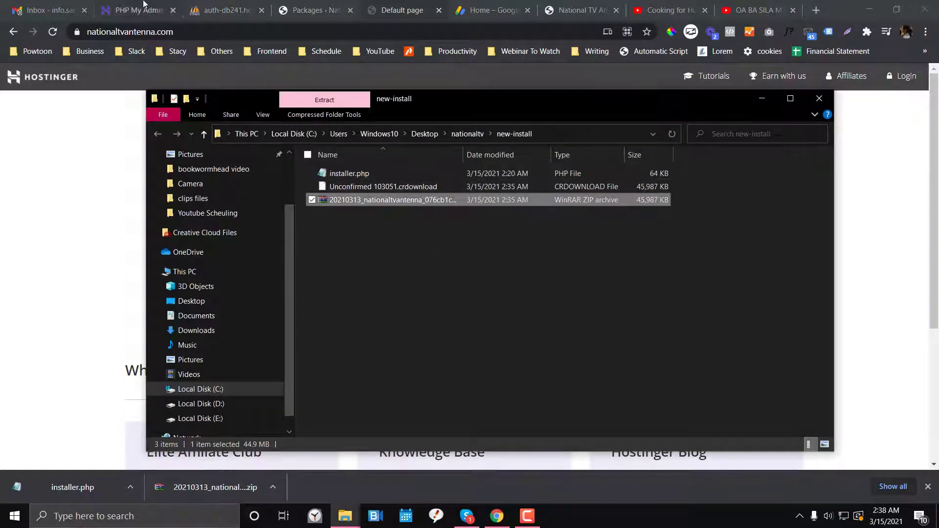
{"action": "left_click", "coordinate": [138, 10]}
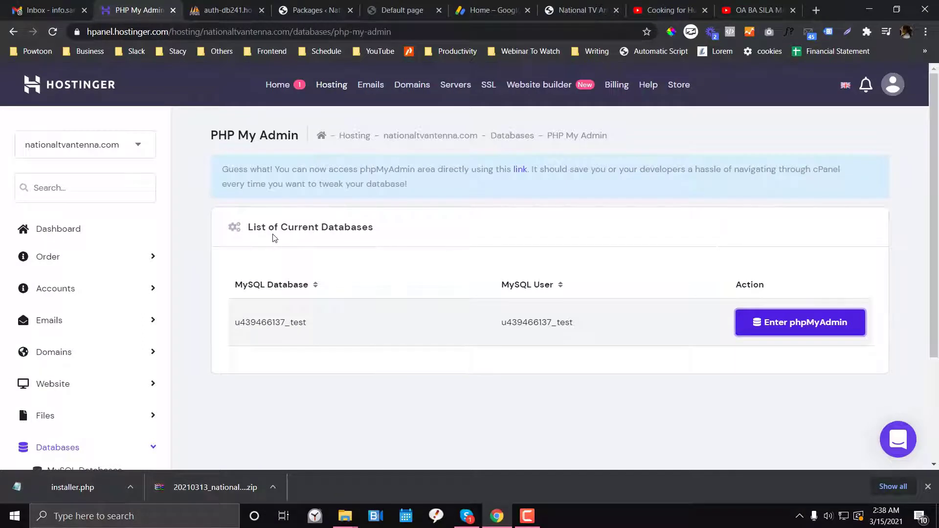
{"action": "mouse_move", "coordinate": [332, 84]}
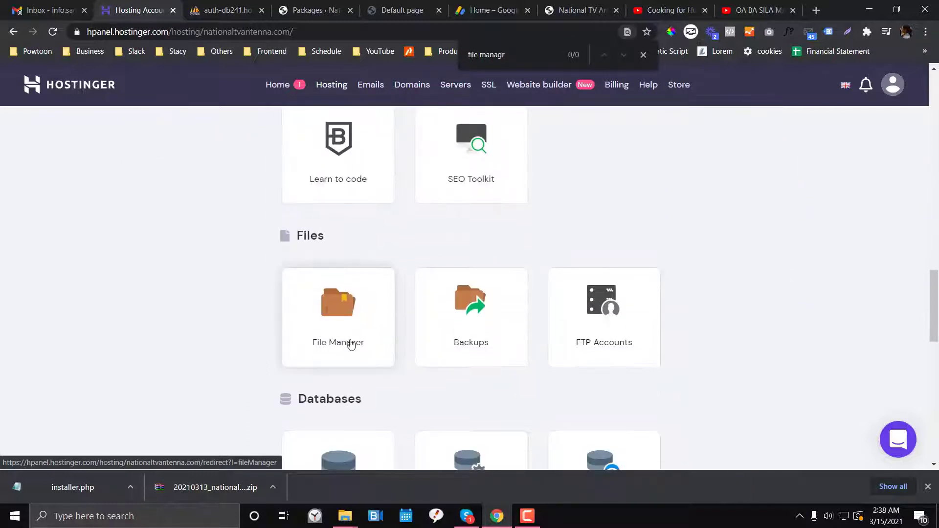
{"action": "left_click", "coordinate": [338, 317]}
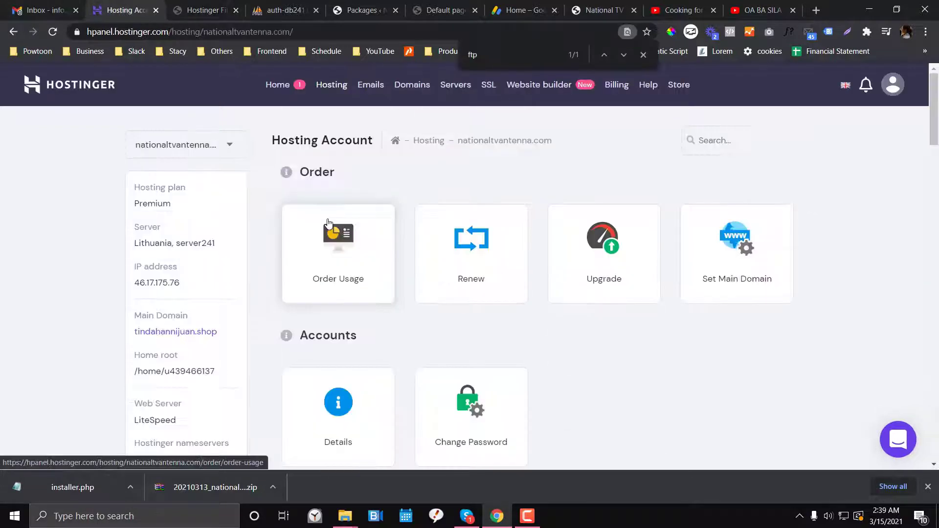
Delete .htaccess and default.php from public_html in Hostinger File Manager
{"action": "left_click", "coordinate": [204, 10]}
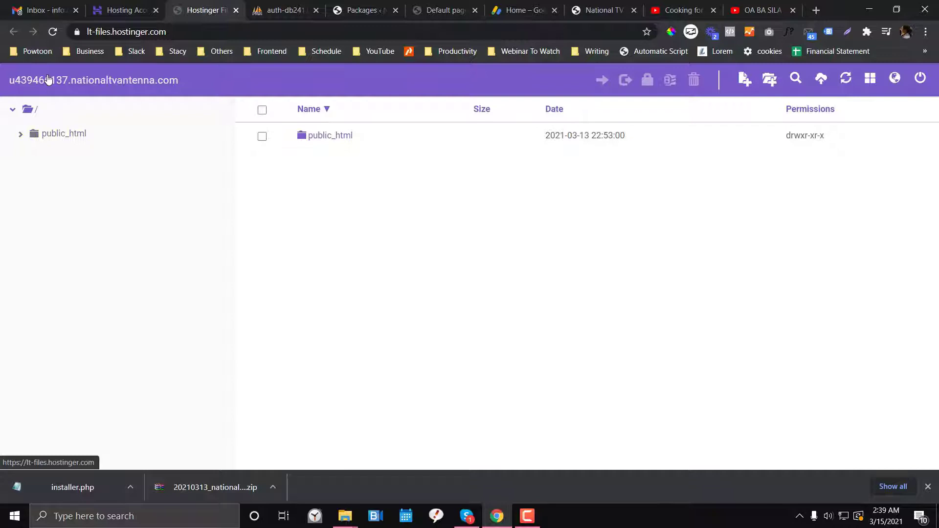
{"action": "double_click", "coordinate": [330, 135]}
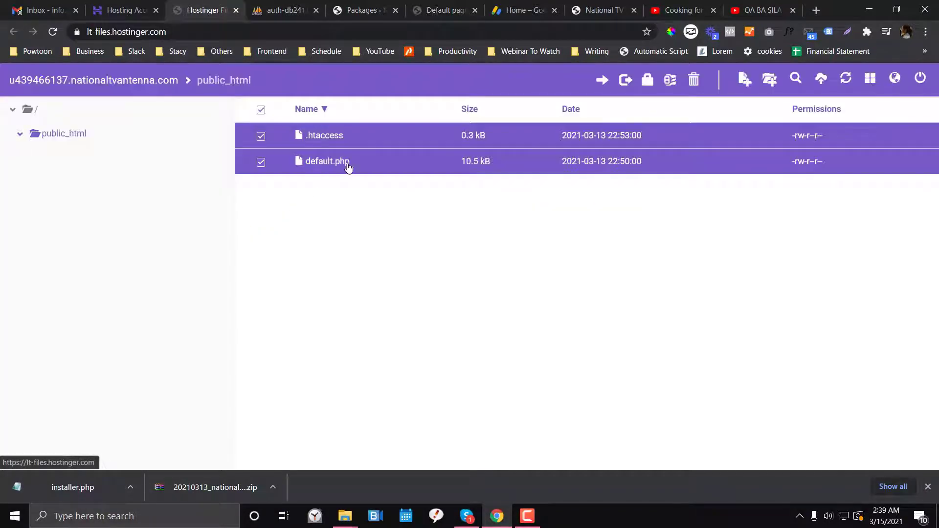
{"action": "left_click", "coordinate": [285, 10]}
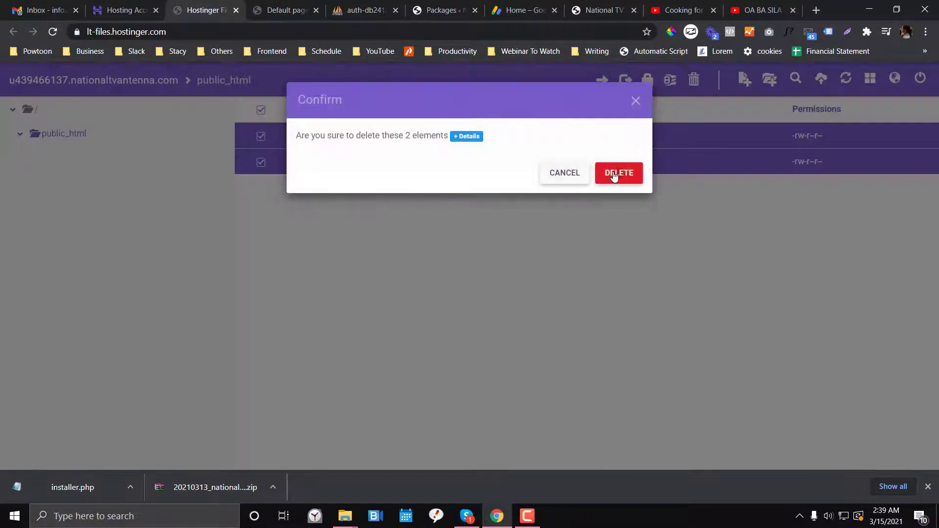
{"action": "left_click", "coordinate": [619, 172]}
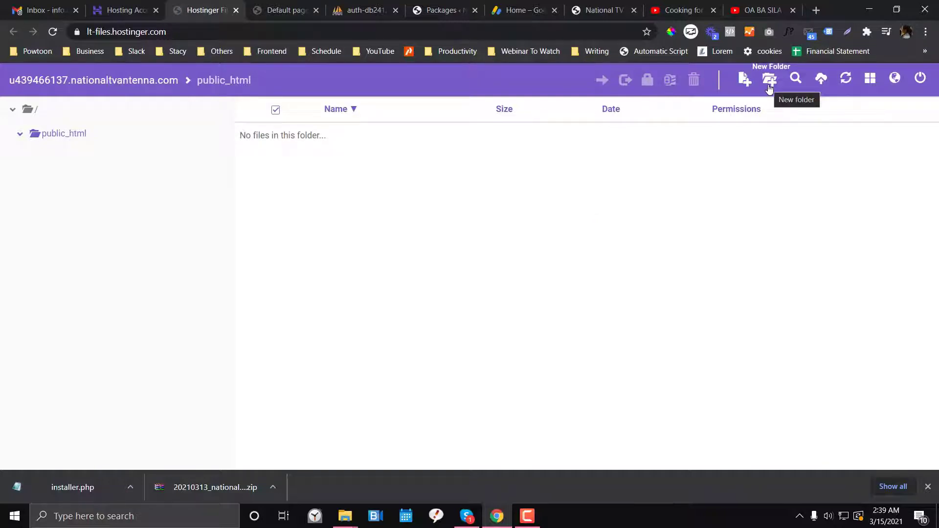
{"action": "mouse_move", "coordinate": [172, 105]}
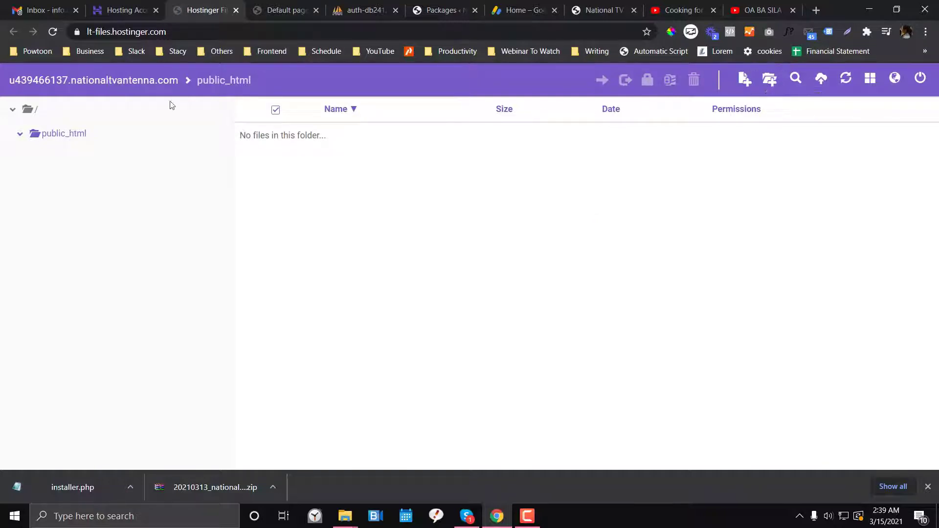
{"action": "mouse_move", "coordinate": [744, 78]}
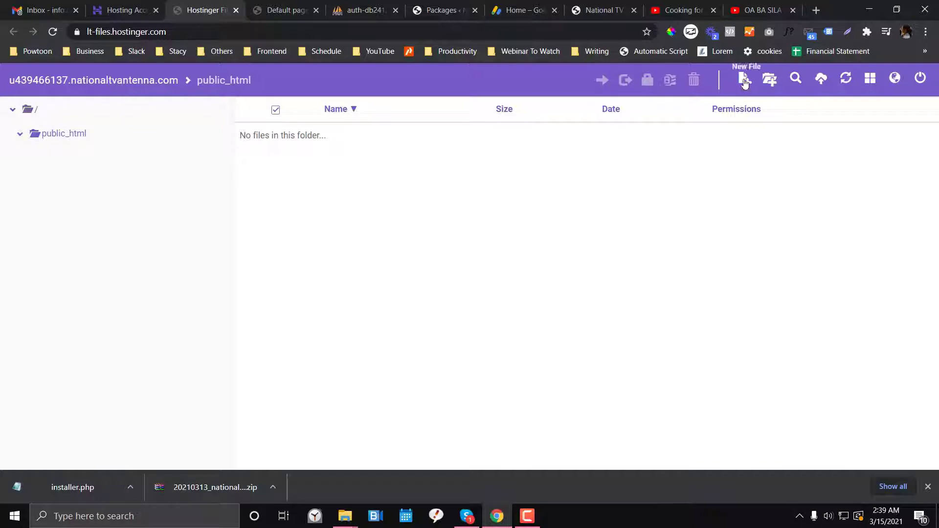
{"action": "mouse_move", "coordinate": [773, 133]}
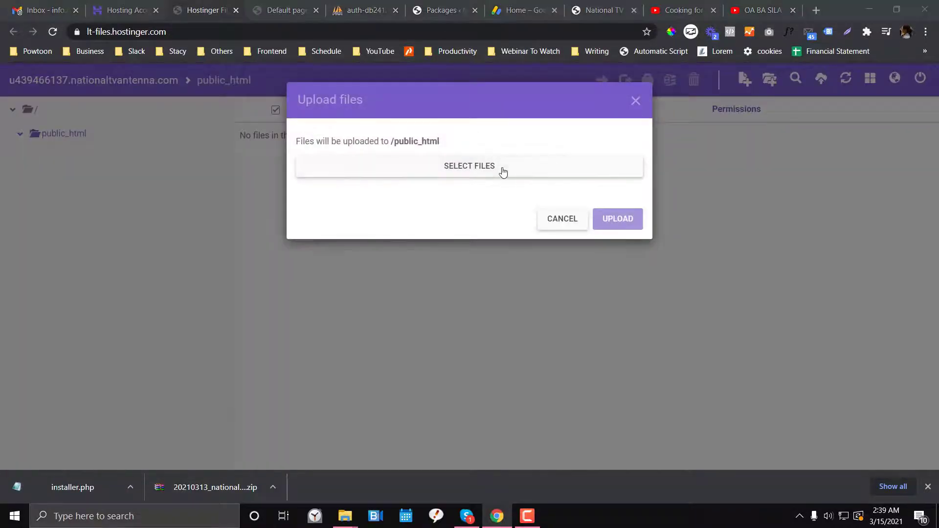
Upload the Duplicator archive and installer.php into public_html and view both in the domain's directory index
{"action": "left_click", "coordinate": [469, 166]}
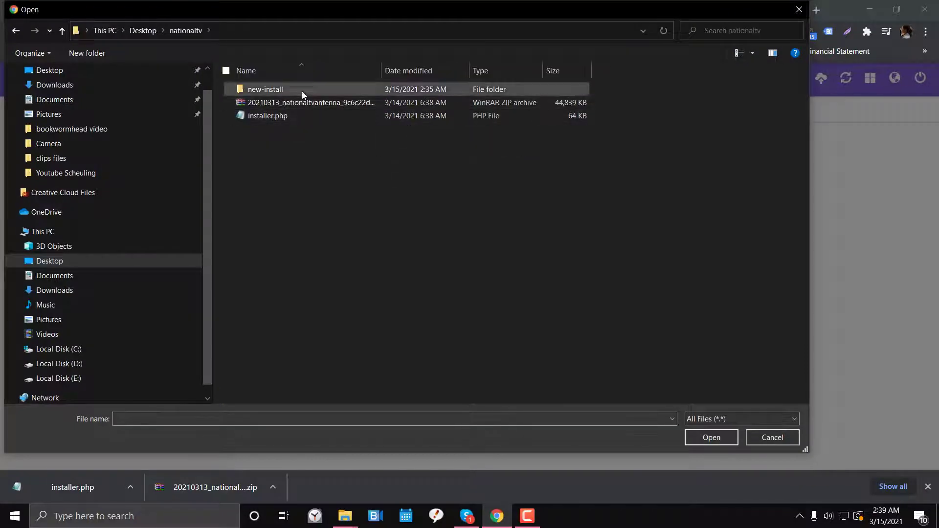
{"action": "left_click", "coordinate": [711, 437]}
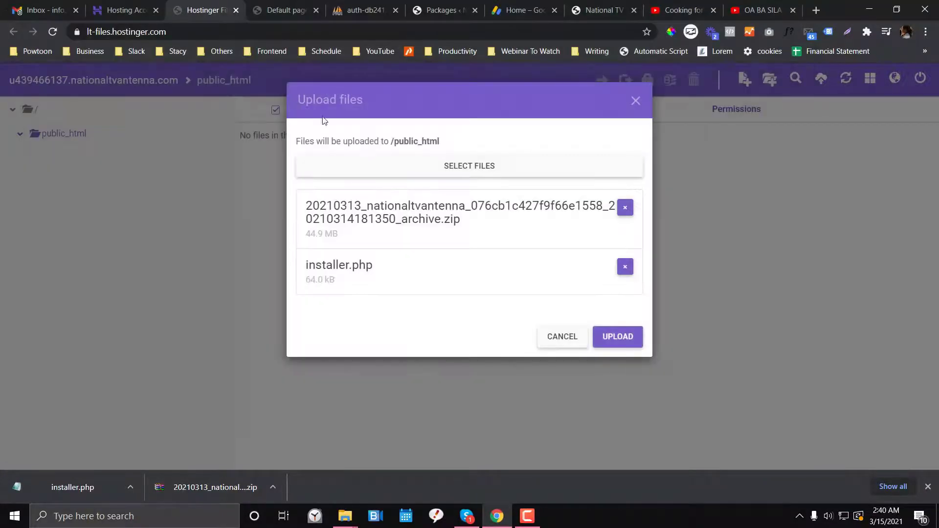
{"action": "left_click", "coordinate": [617, 336]}
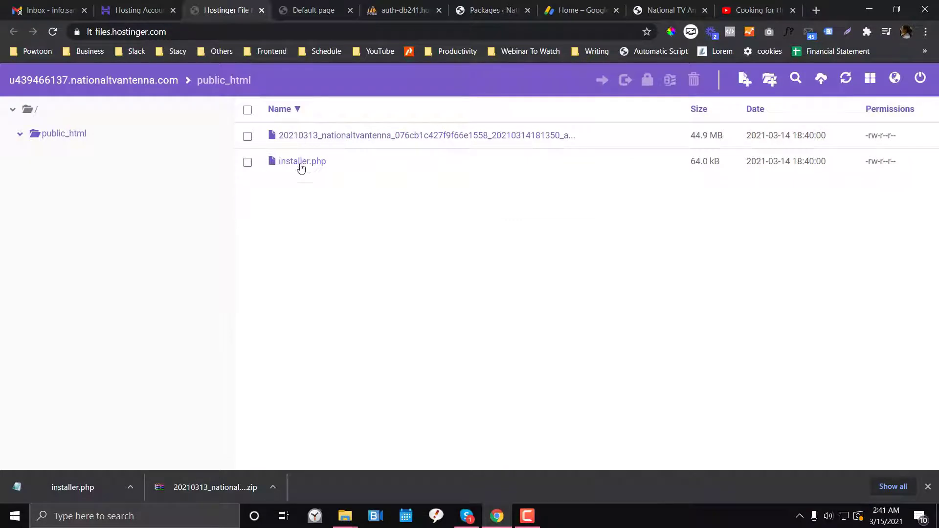
{"action": "left_click", "coordinate": [311, 10]}
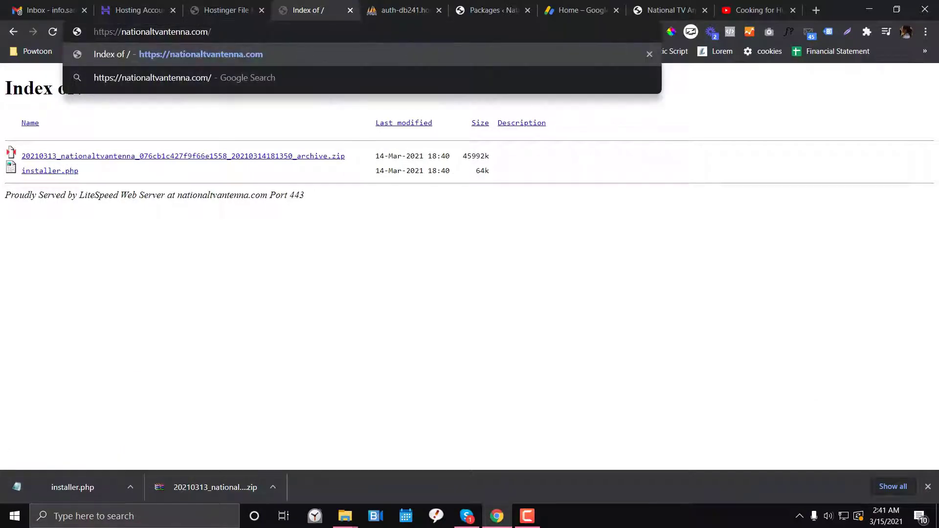
Run nationaltvantenna.com/installer.php, accept the terms & notices and start archive extraction
{"action": "type", "text": "installer.php"}
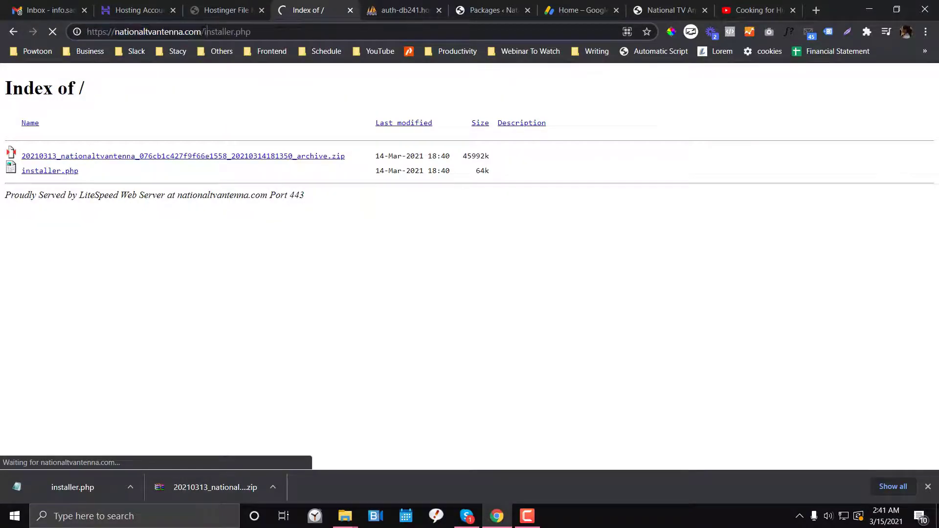
{"action": "double_click", "coordinate": [225, 32]}
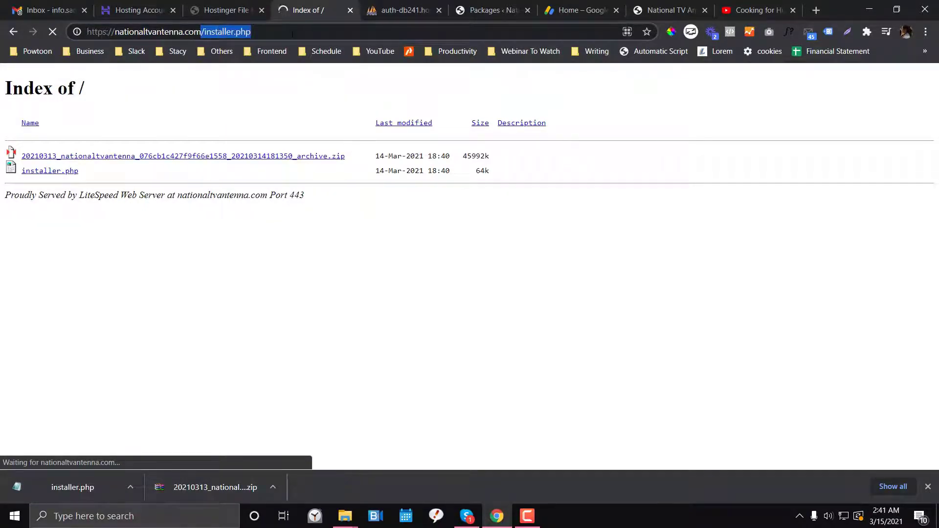
{"action": "left_click", "coordinate": [50, 170]}
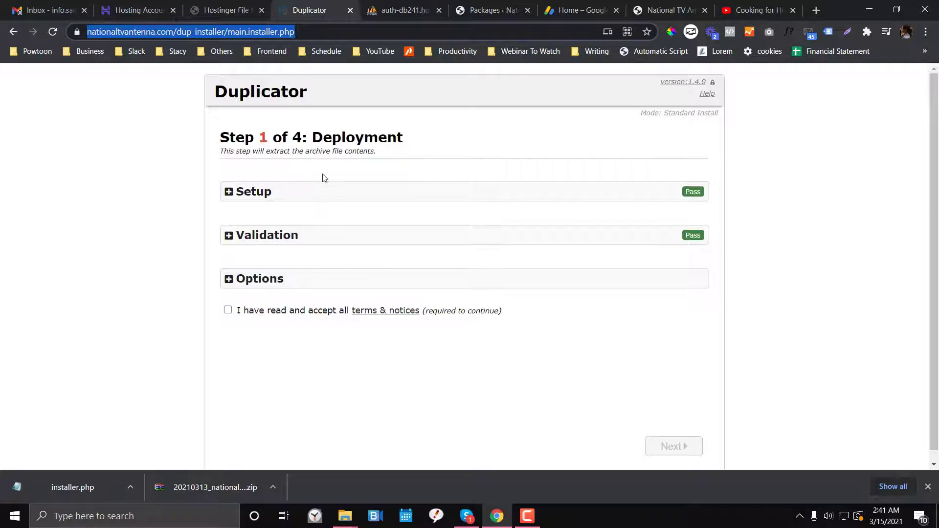
{"action": "left_click", "coordinate": [228, 310]}
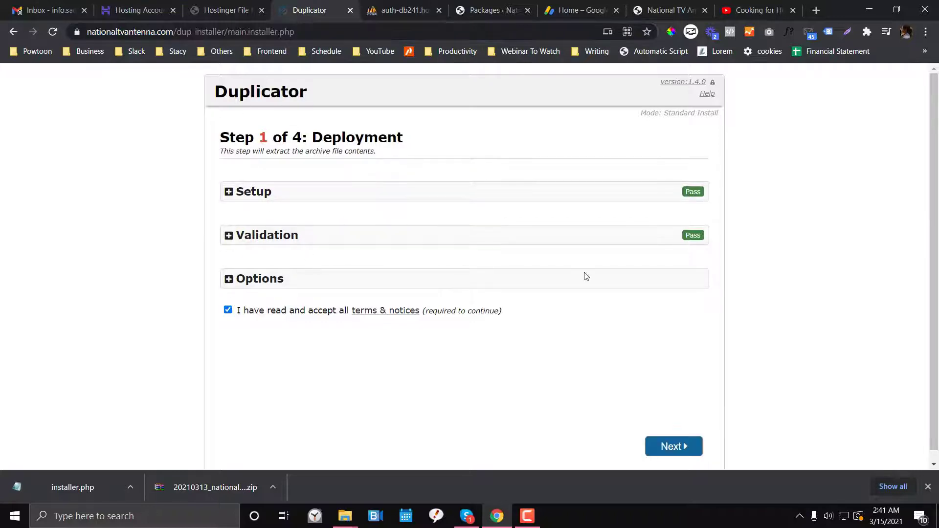
{"action": "left_click", "coordinate": [673, 447]}
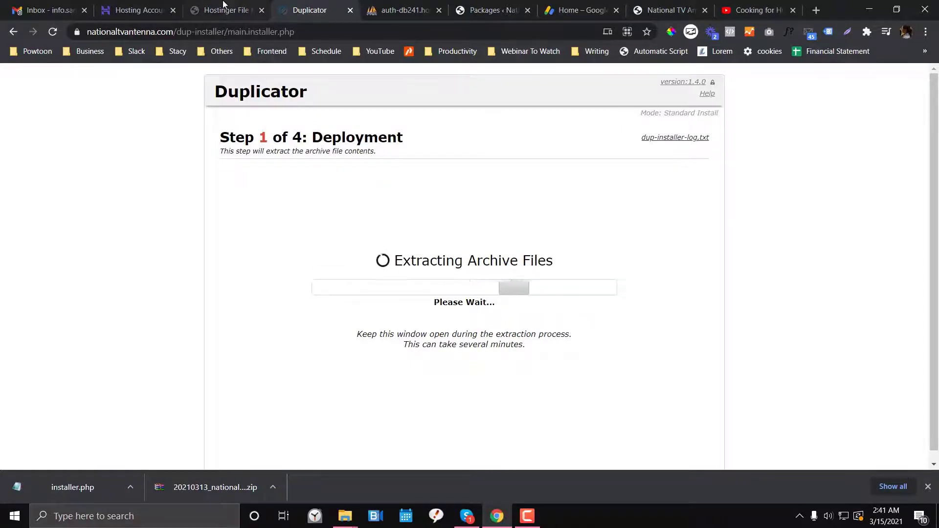
{"action": "left_click", "coordinate": [225, 9]}
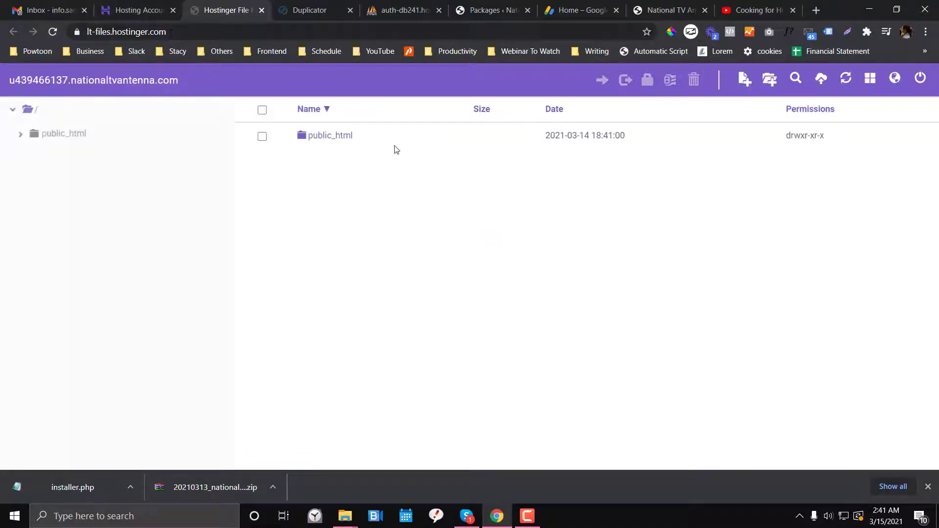
View the extracted WordPress folders in public_html, then switch to the hosting account panel
{"action": "double_click", "coordinate": [330, 135]}
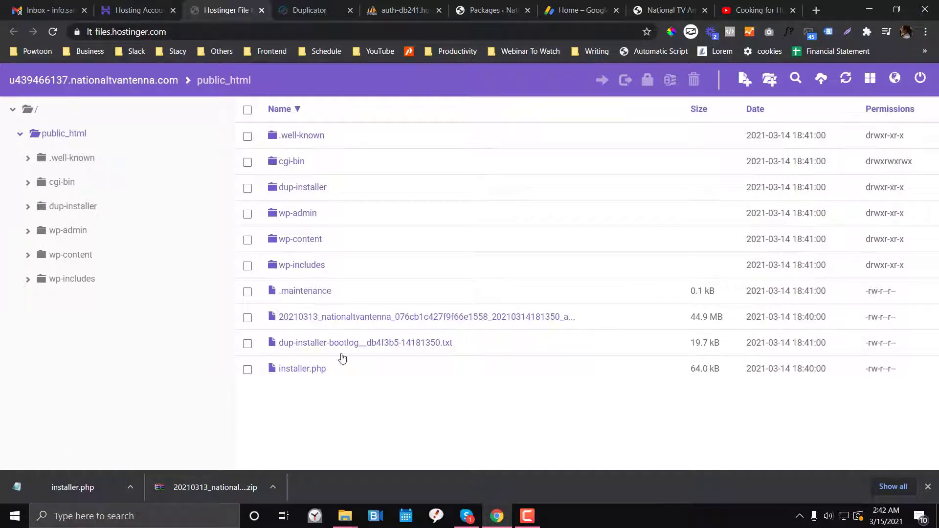
{"action": "mouse_move", "coordinate": [494, 326]}
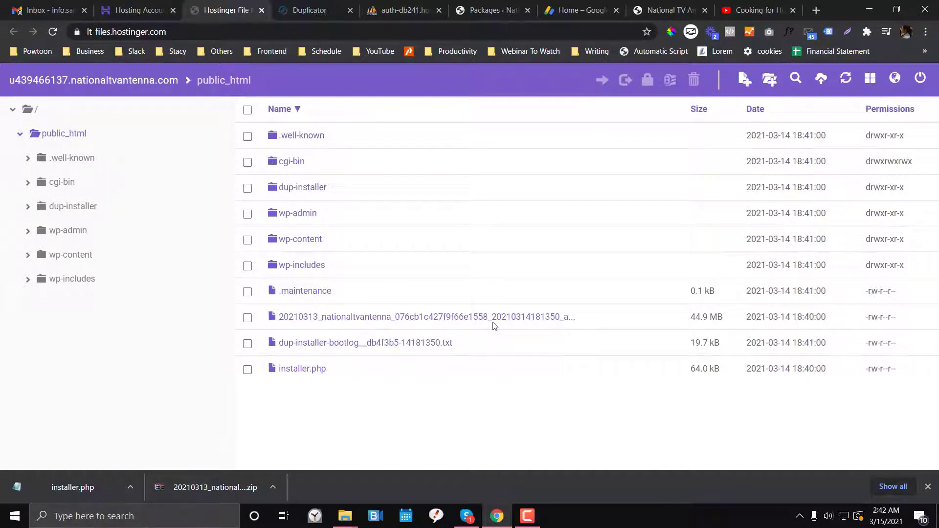
{"action": "left_click", "coordinate": [309, 10]}
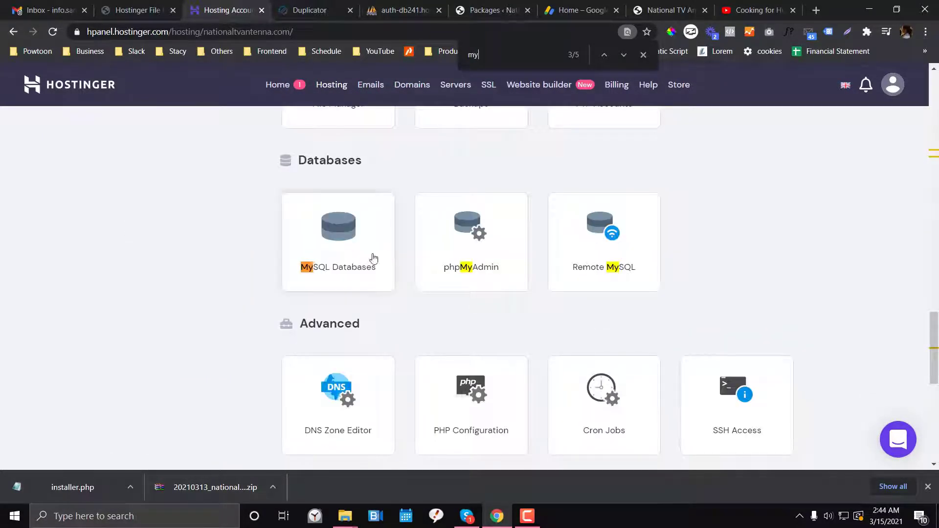
Create MySQL database and user both named nationaltv and note the full username
{"action": "left_click", "coordinate": [337, 241]}
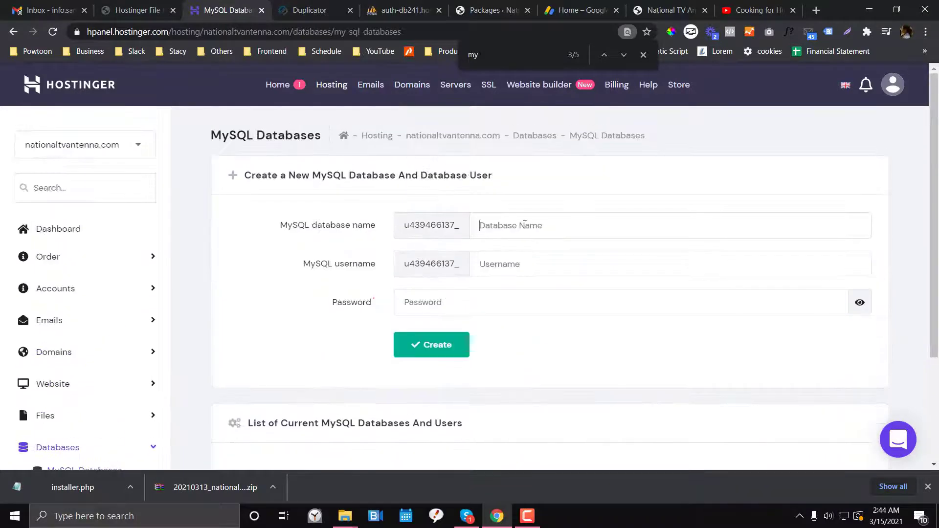
{"action": "type", "text": "natio"}
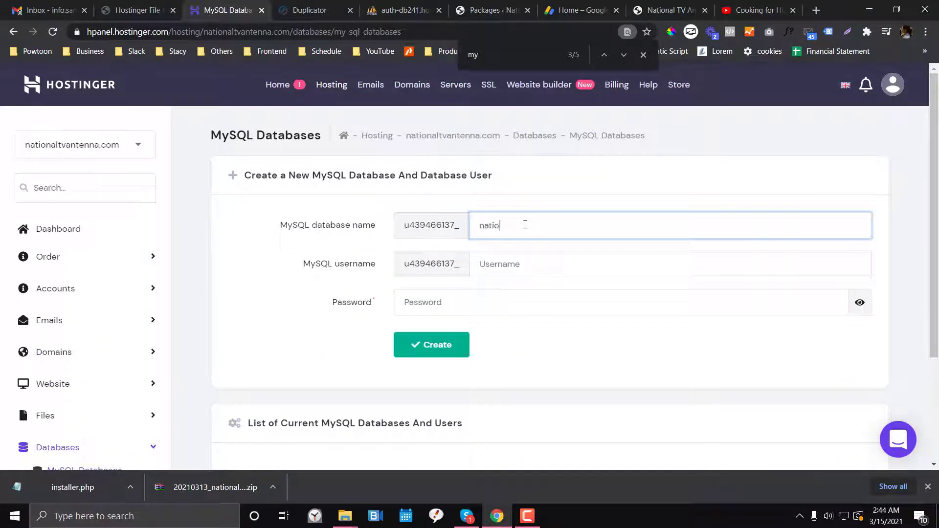
{"action": "type", "text": "nationaltv"}
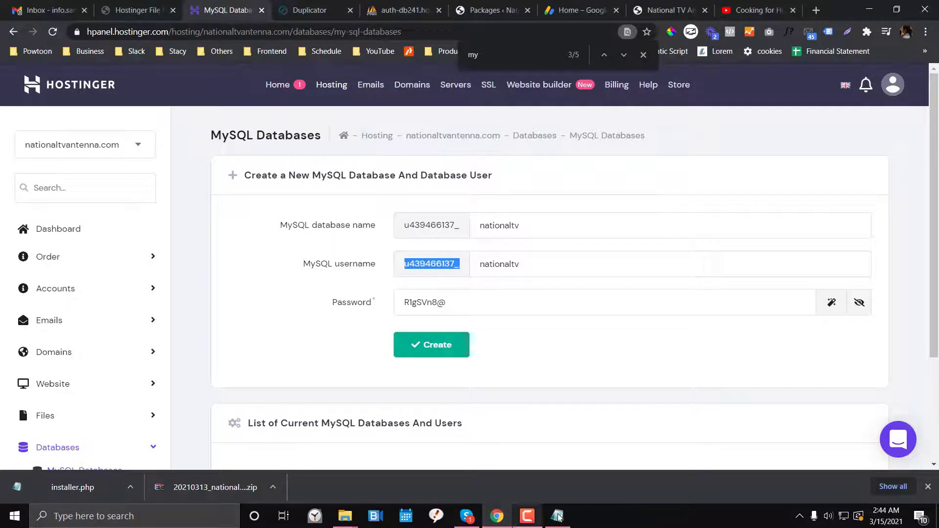
{"action": "left_click", "coordinate": [556, 516]}
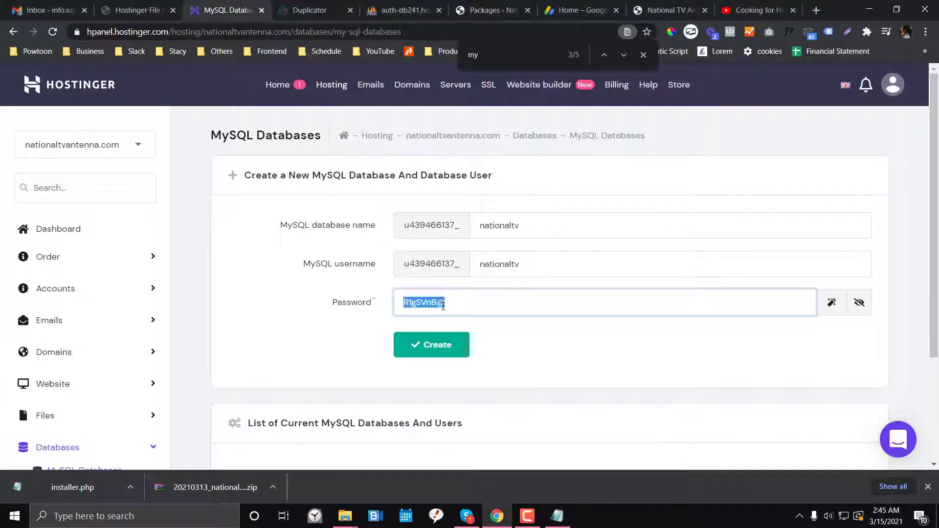
{"action": "left_click", "coordinate": [557, 516]}
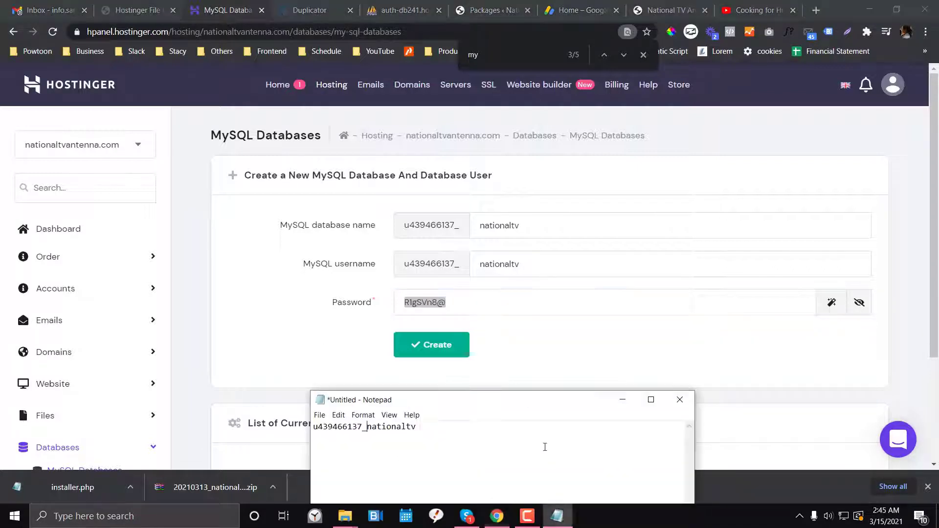
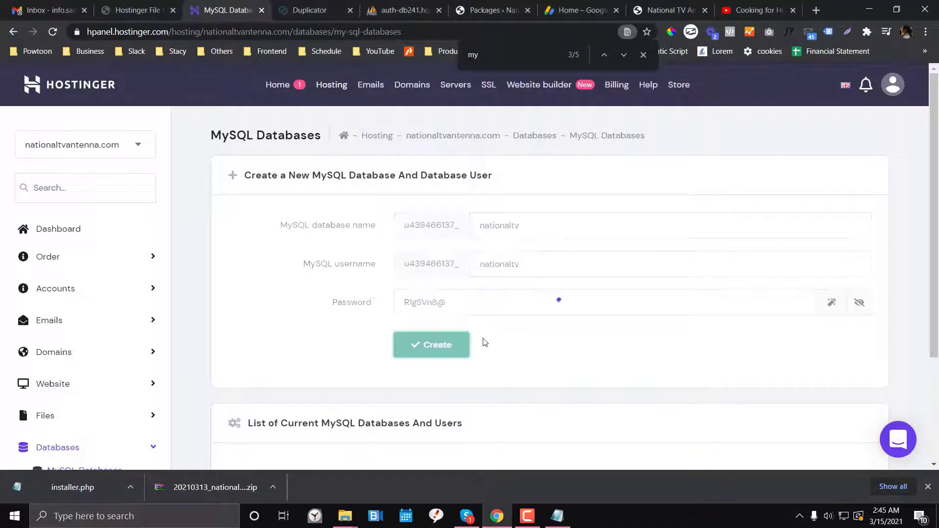
{"action": "left_click", "coordinate": [430, 344]}
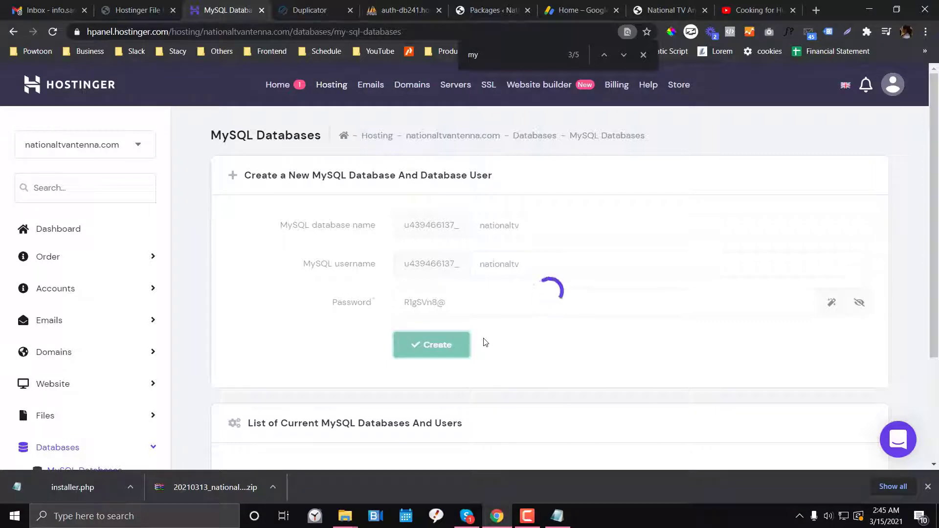
{"action": "left_click", "coordinate": [432, 344]}
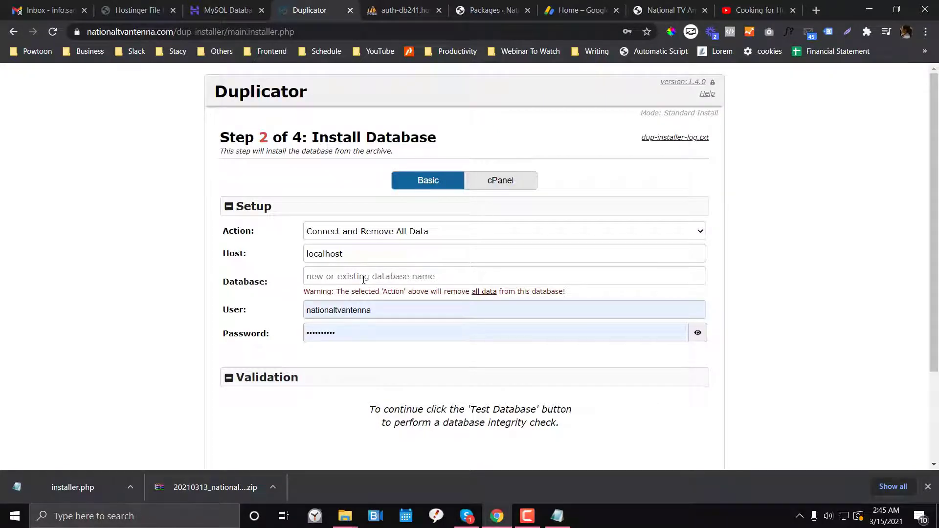
{"action": "mouse_move", "coordinate": [490, 480]}
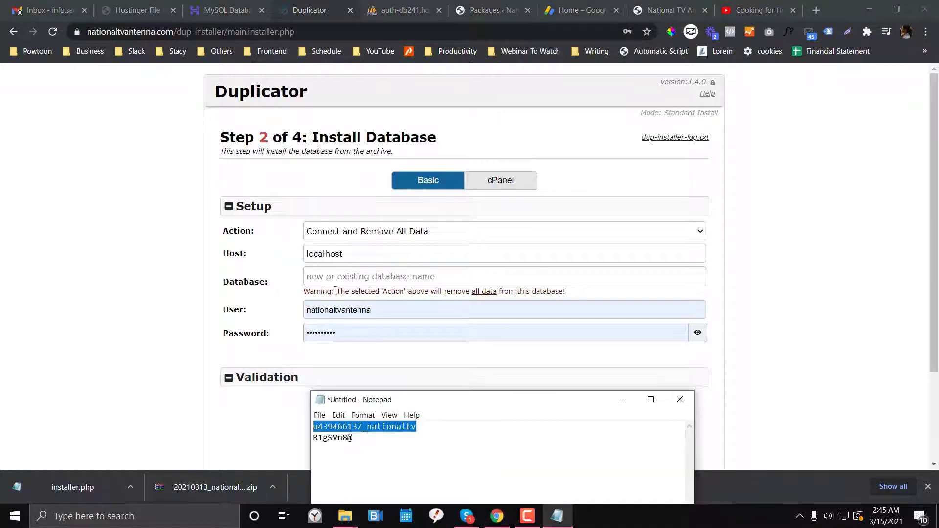
Fill the Step 2 database credentials from notes, pass Test Database, and confirm the install
{"action": "left_click", "coordinate": [503, 310]}
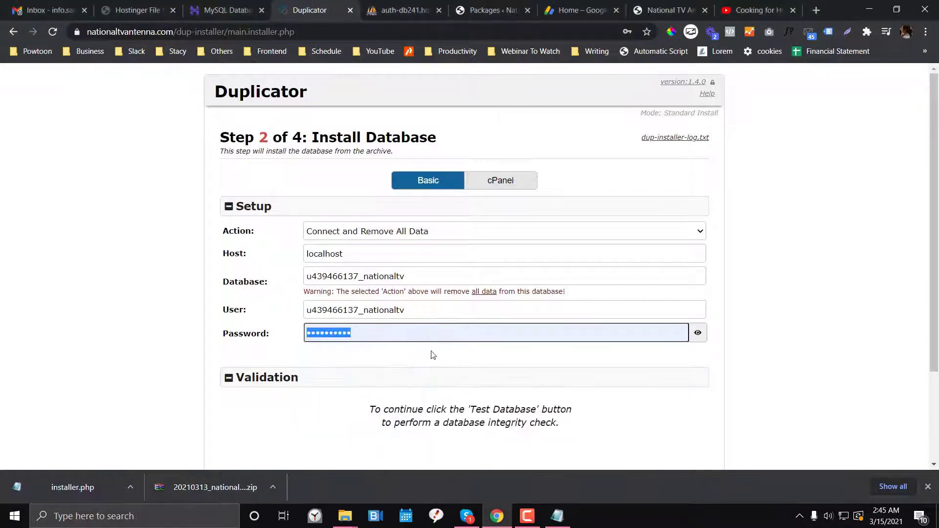
{"action": "scroll", "scroll_direction": "down", "scroll_amount": 3}
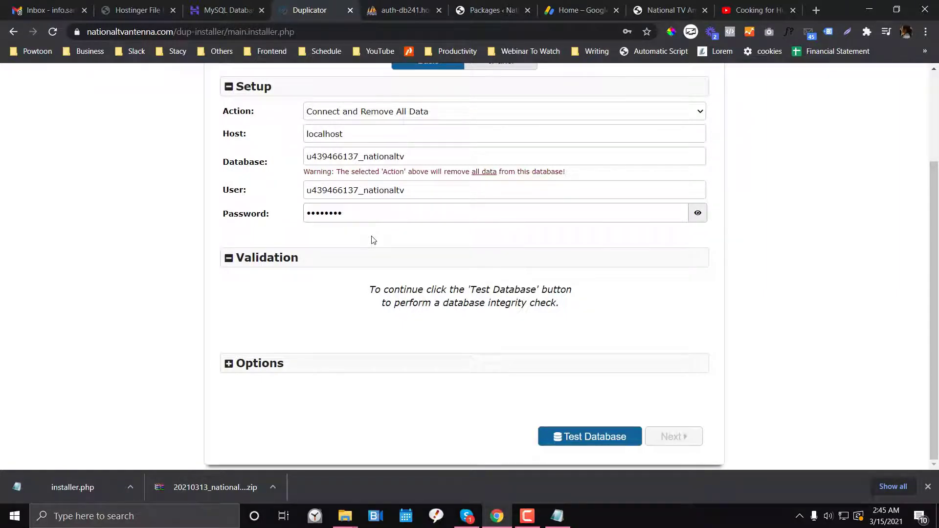
{"action": "left_click", "coordinate": [589, 436]}
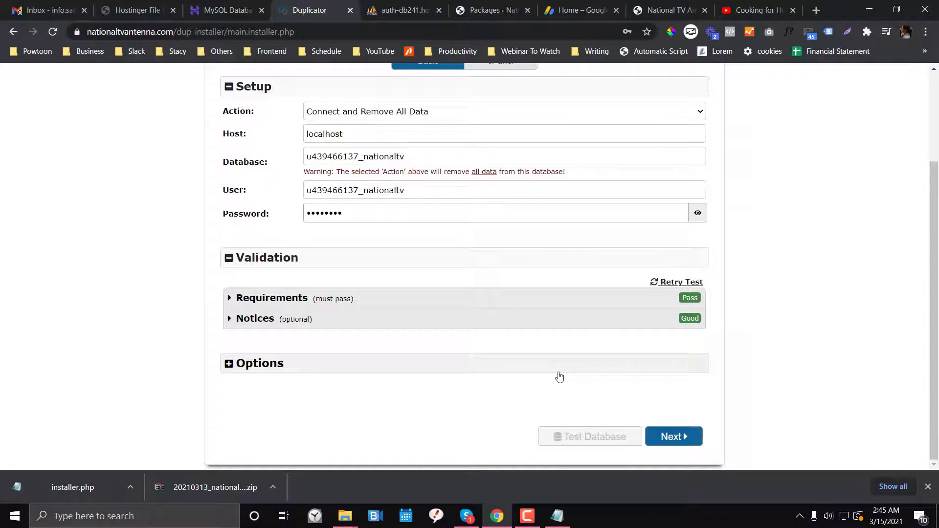
{"action": "left_click", "coordinate": [673, 436]}
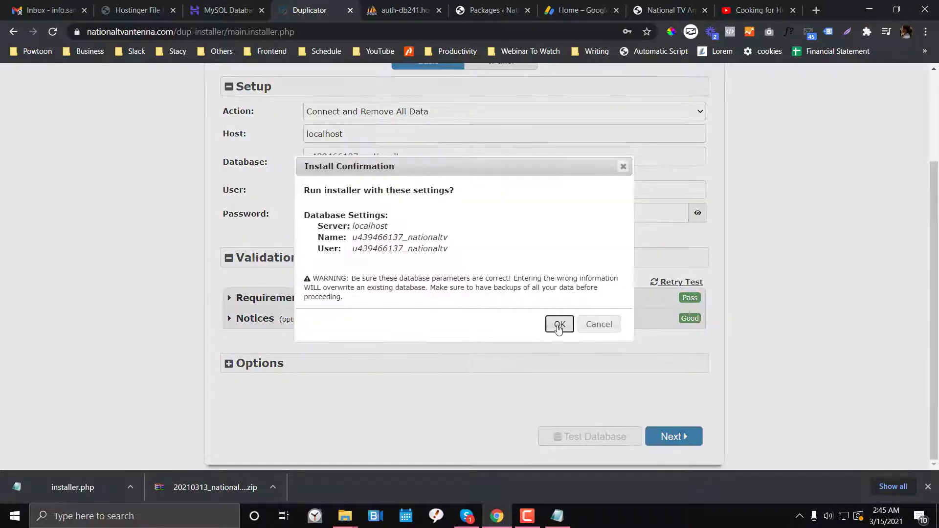
{"action": "left_click", "coordinate": [559, 324]}
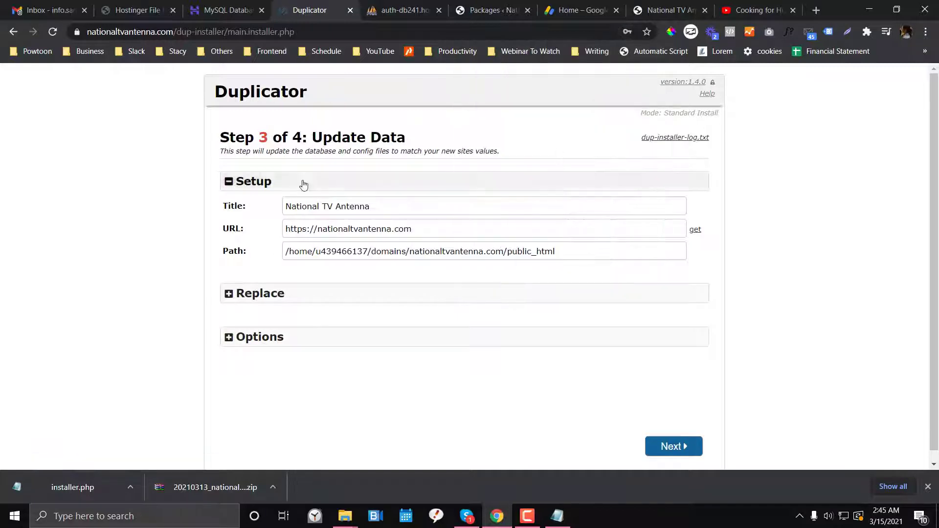
Review the Replace section's site title and new URL on Step 3, then run the data update
{"action": "left_click", "coordinate": [260, 292]}
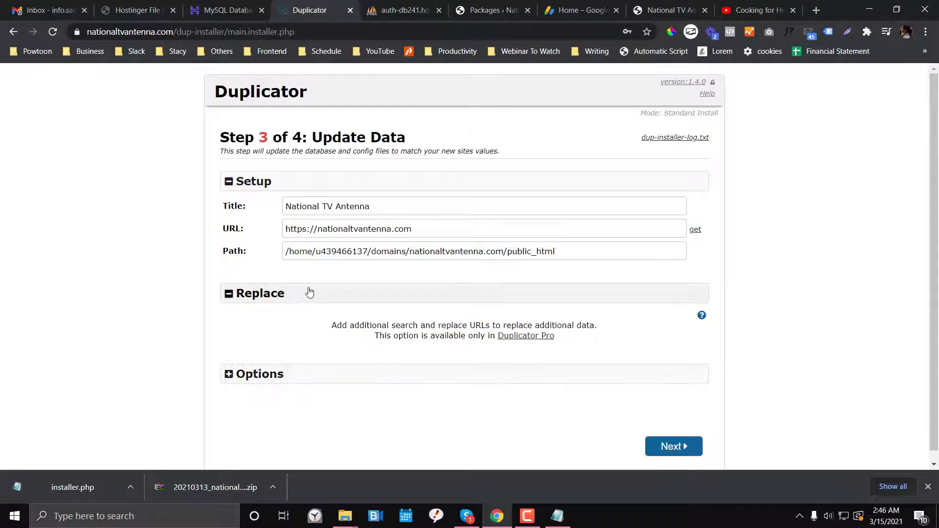
{"action": "left_click", "coordinate": [228, 292]}
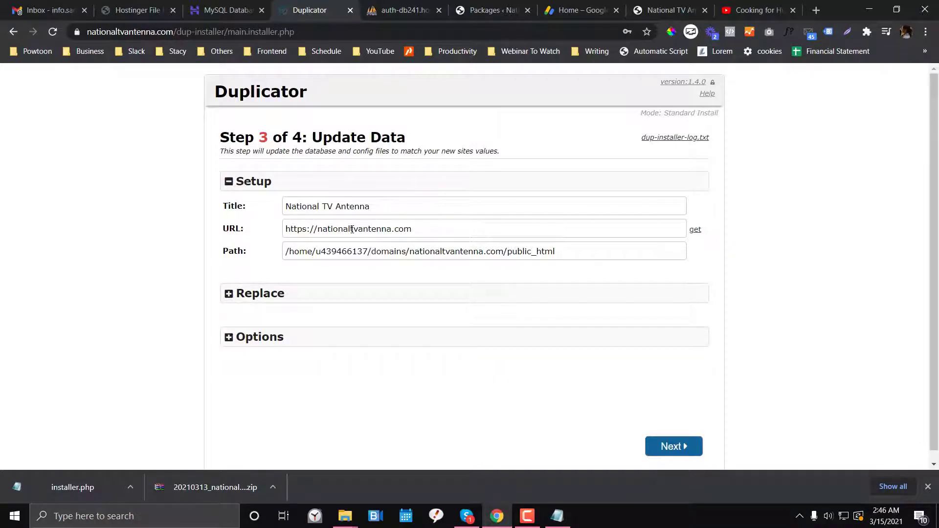
{"action": "mouse_move", "coordinate": [410, 203]}
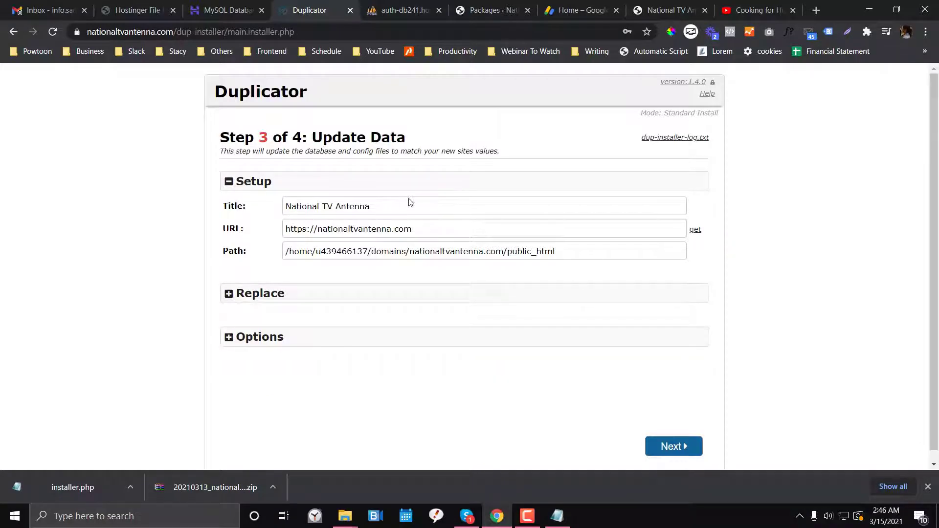
{"action": "triple_click", "coordinate": [327, 207]}
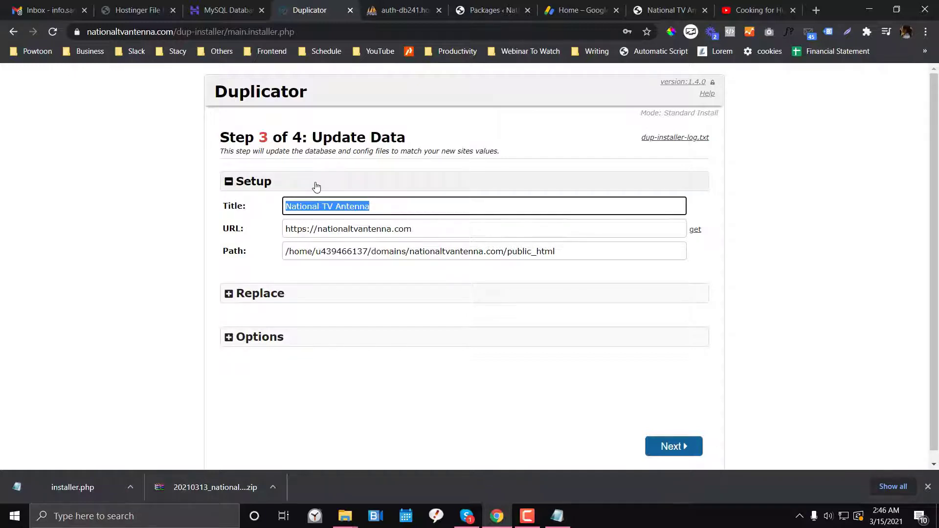
{"action": "left_click", "coordinate": [673, 446]}
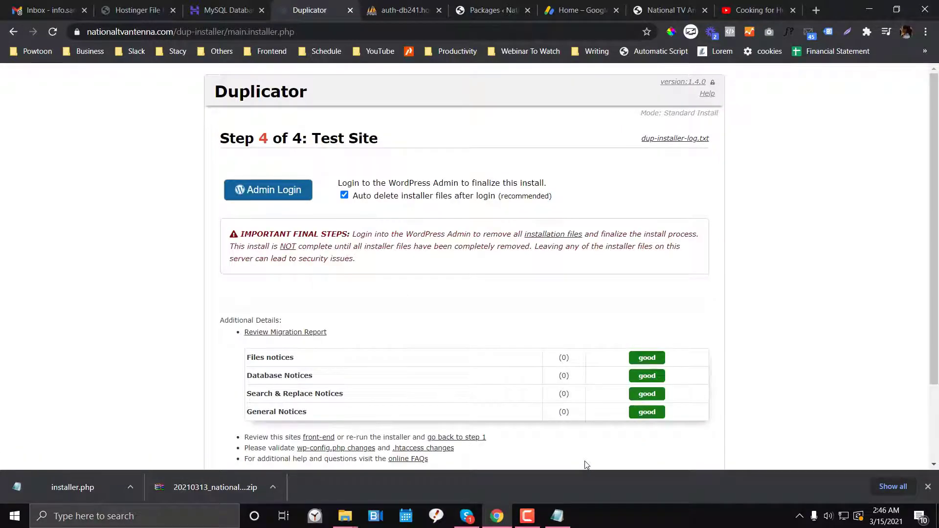
Review the Step 4 notices and switch through phpMyAdmin to the live National TV Antenna site
{"action": "scroll", "scroll_direction": "down", "scroll_amount": 3}
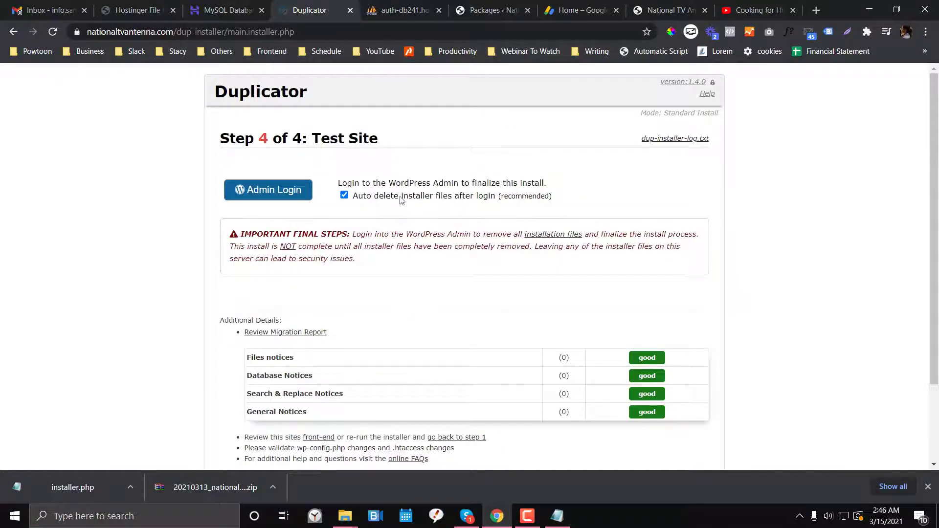
{"action": "left_click", "coordinate": [203, 31]}
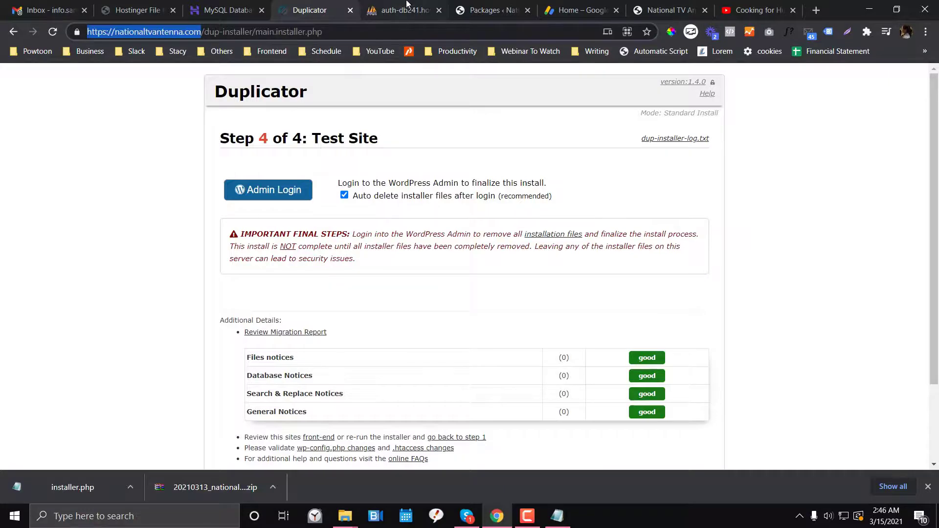
{"action": "left_click", "coordinate": [401, 10]}
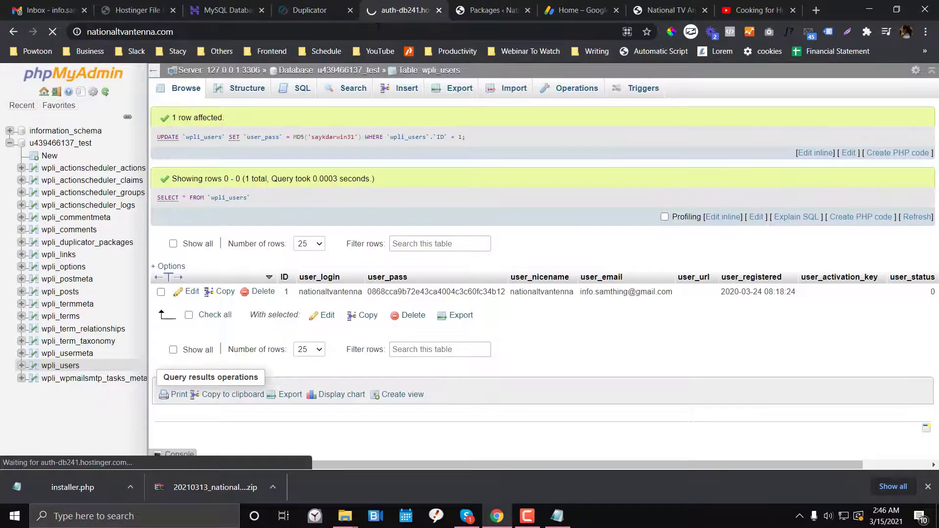
{"action": "left_click", "coordinate": [402, 10]}
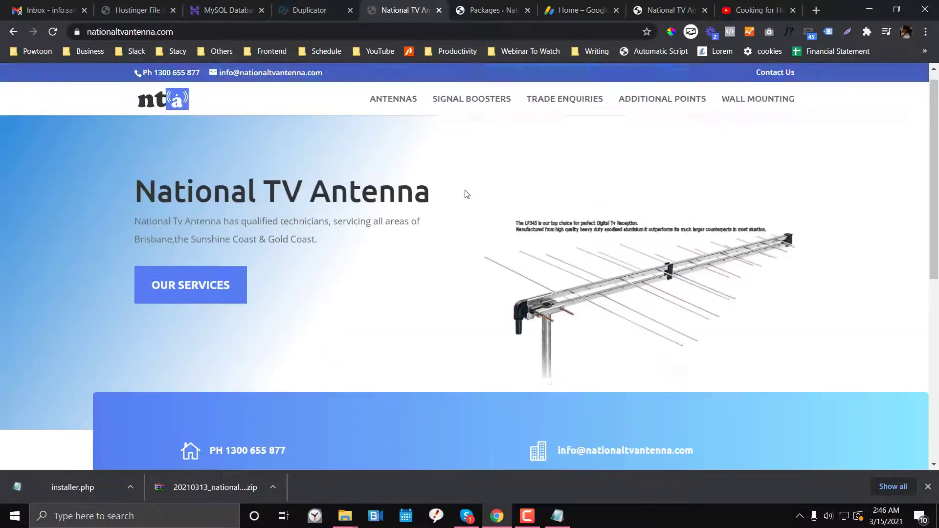
Scroll the installer's test results again, then return to the live site tab
{"action": "left_click", "coordinate": [314, 10]}
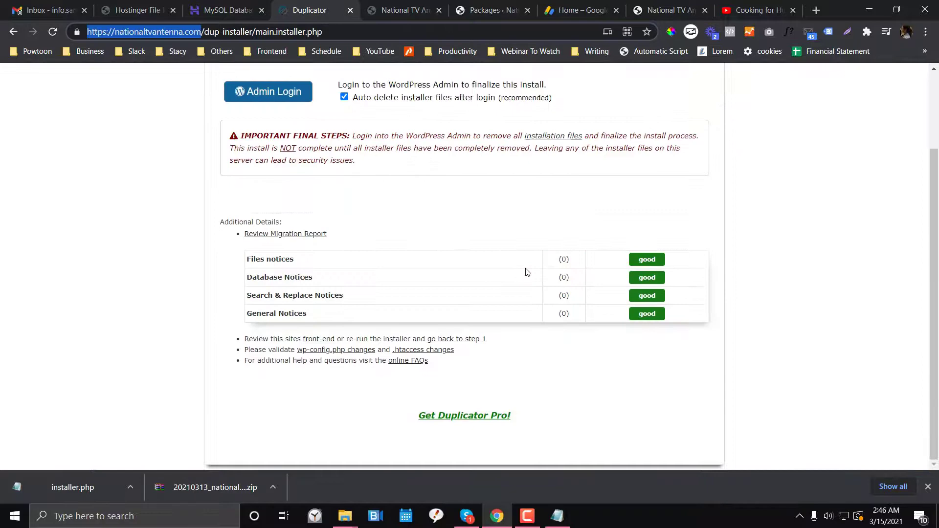
{"action": "scroll", "scroll_direction": "up", "scroll_amount": 3}
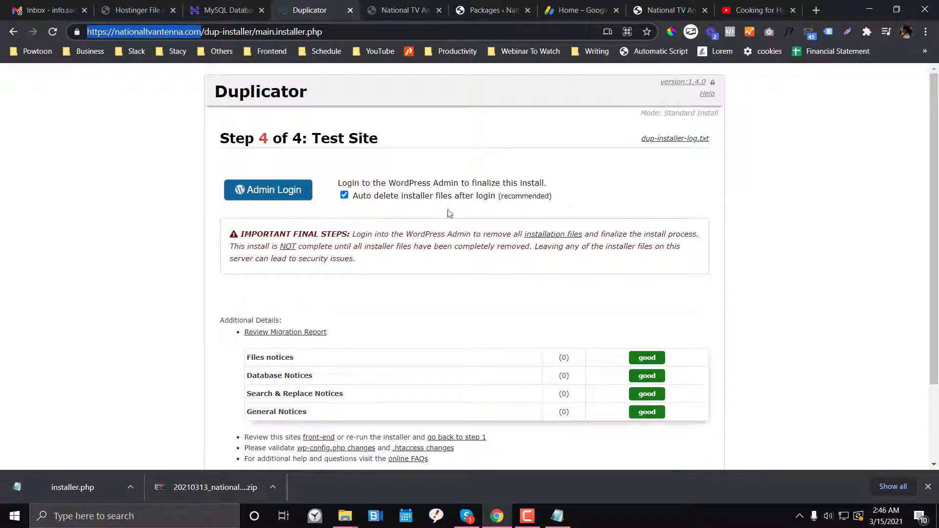
{"action": "scroll", "scroll_direction": "down", "scroll_amount": 3}
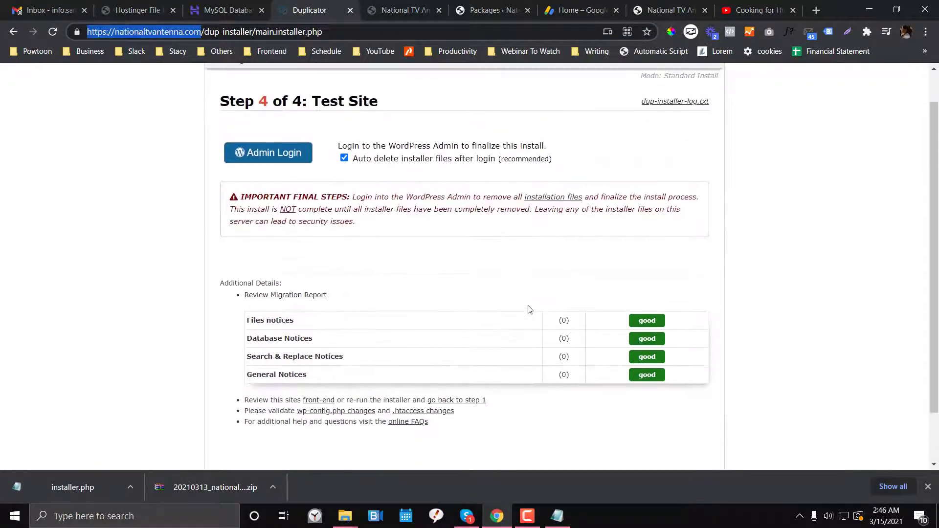
{"action": "scroll", "scroll_direction": "down", "scroll_amount": 3}
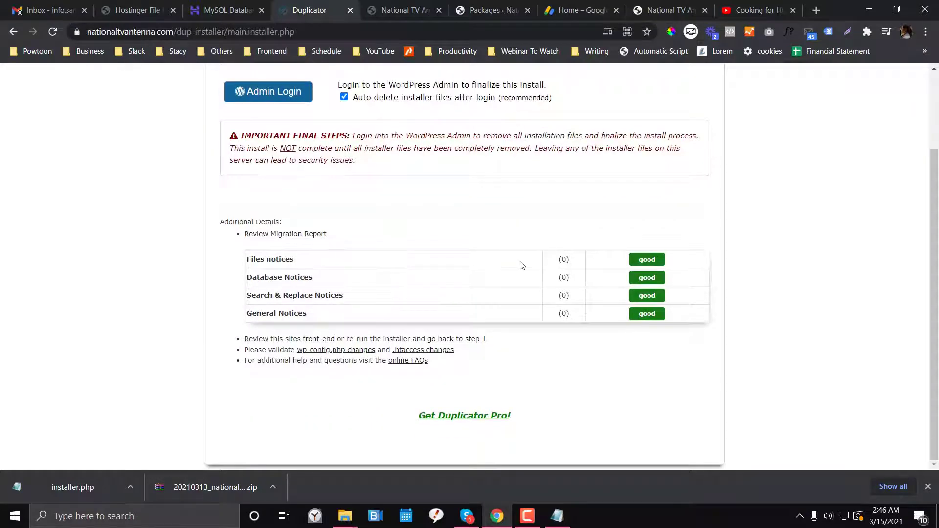
{"action": "left_click", "coordinate": [401, 10]}
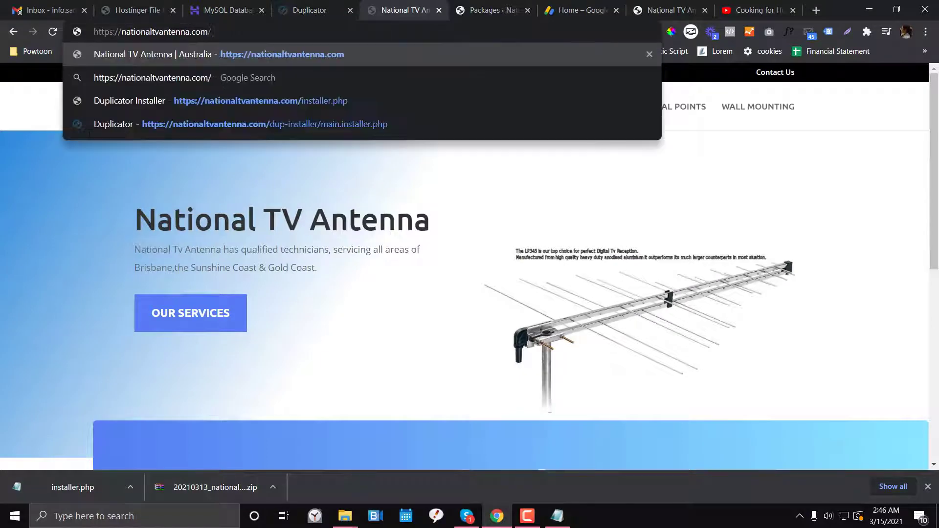
Load nationaltvantenna.com/installer.php, revisit the original installer tab, then go to Hostinger File Manager
{"action": "type", "text": "installer.php"}
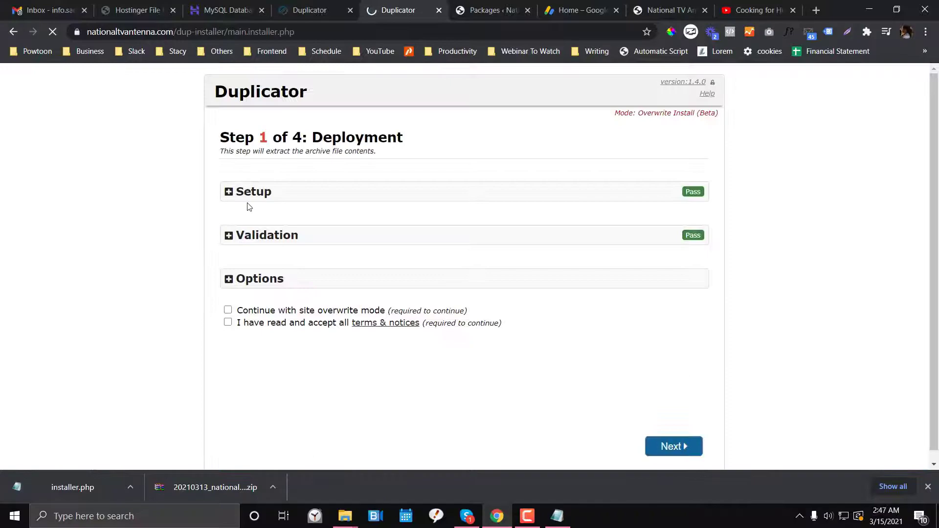
{"action": "left_click", "coordinate": [266, 235]}
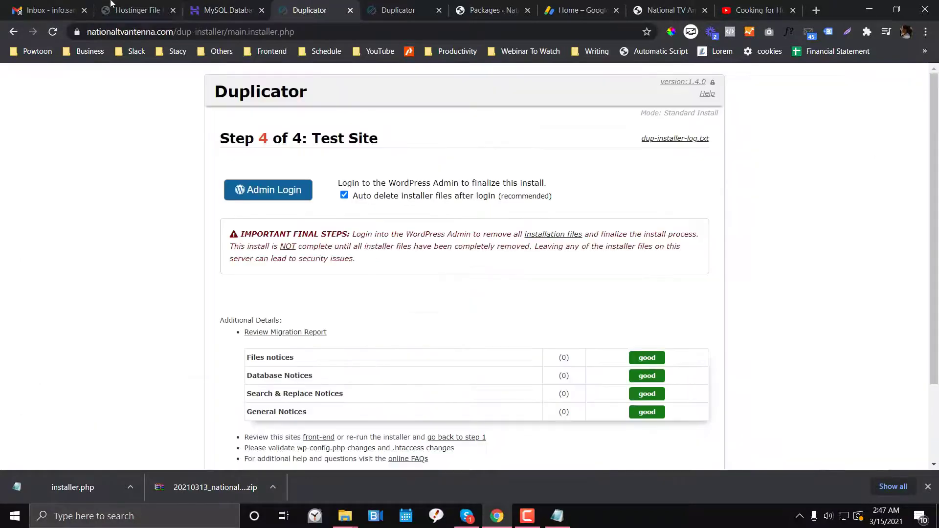
{"action": "left_click", "coordinate": [138, 10]}
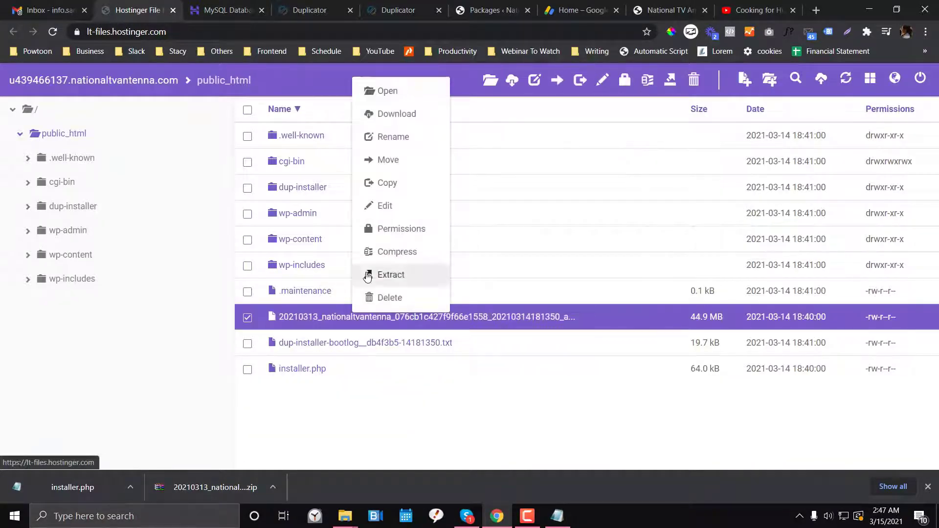
Cancel an archive rename and tick the boot log and installer.php in refreshed public_html
{"action": "left_click", "coordinate": [394, 137]}
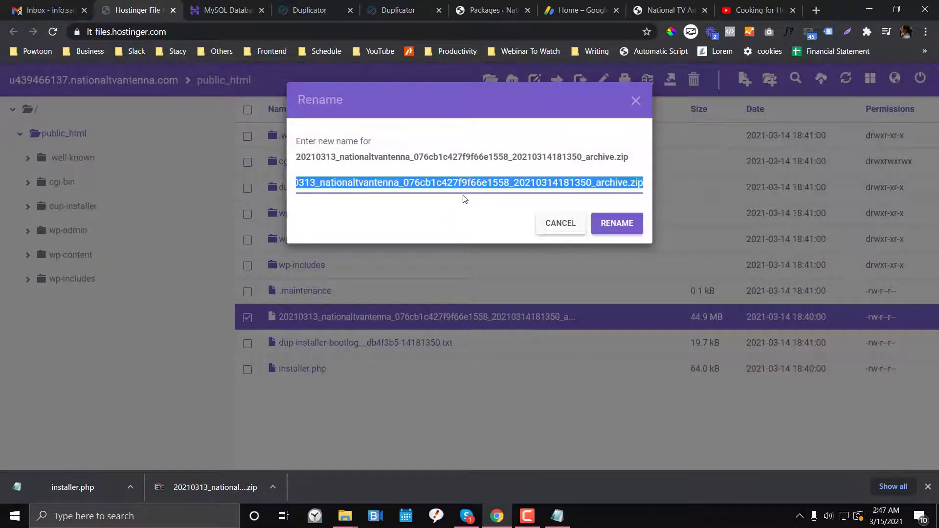
{"action": "left_click", "coordinate": [398, 9]}
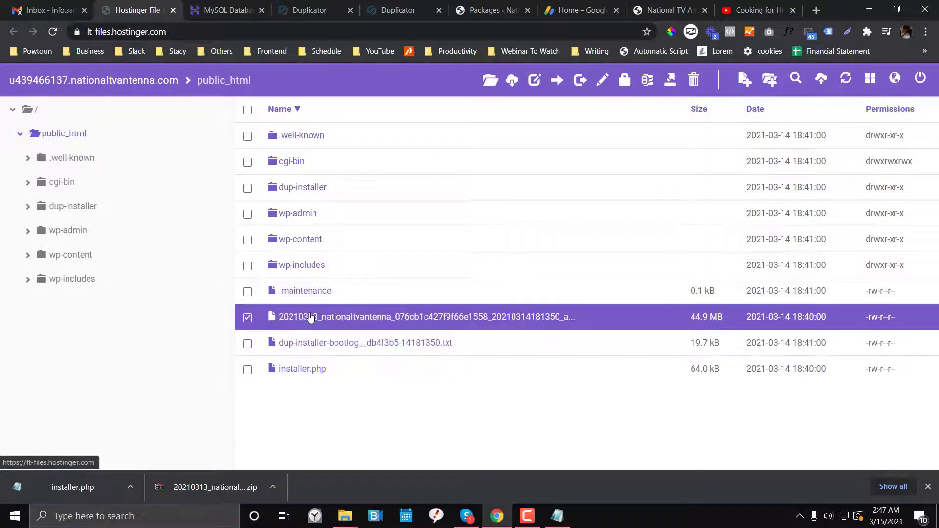
{"action": "left_click", "coordinate": [247, 343]}
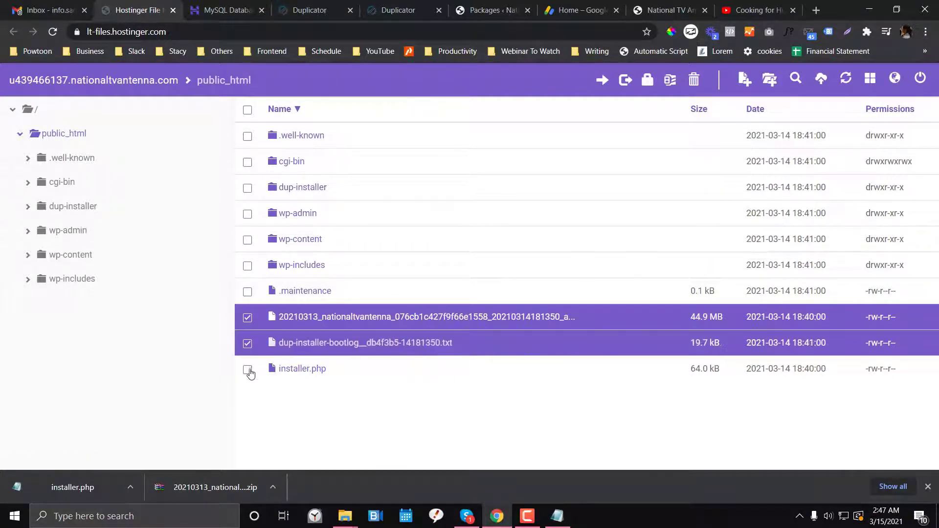
{"action": "left_click", "coordinate": [248, 368]}
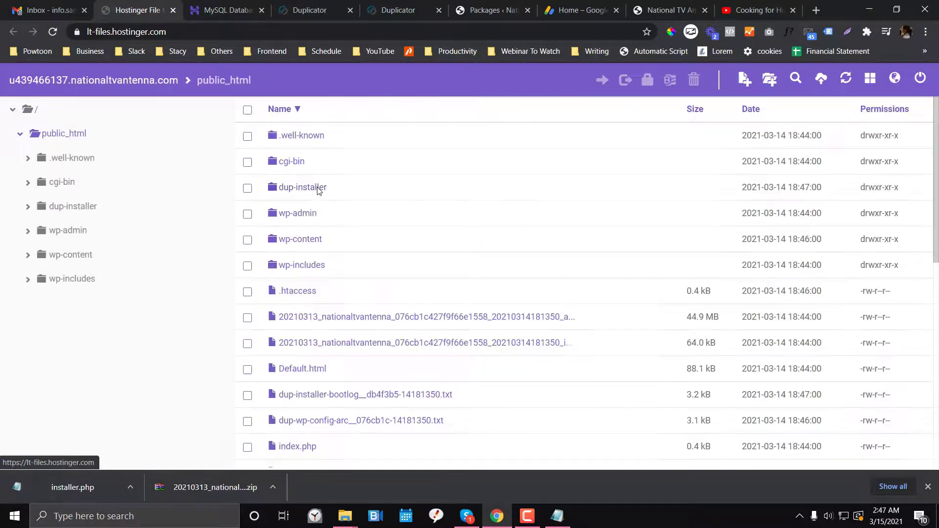
Tick the boot log and installer backup too and request deleting the four installer files
{"action": "scroll", "scroll_direction": "down", "scroll_amount": 3}
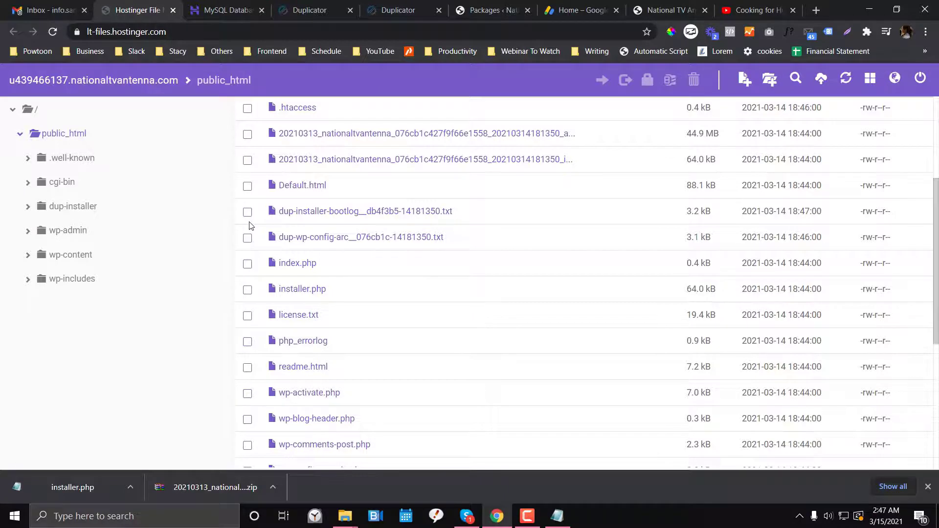
{"action": "left_click", "coordinate": [248, 212]}
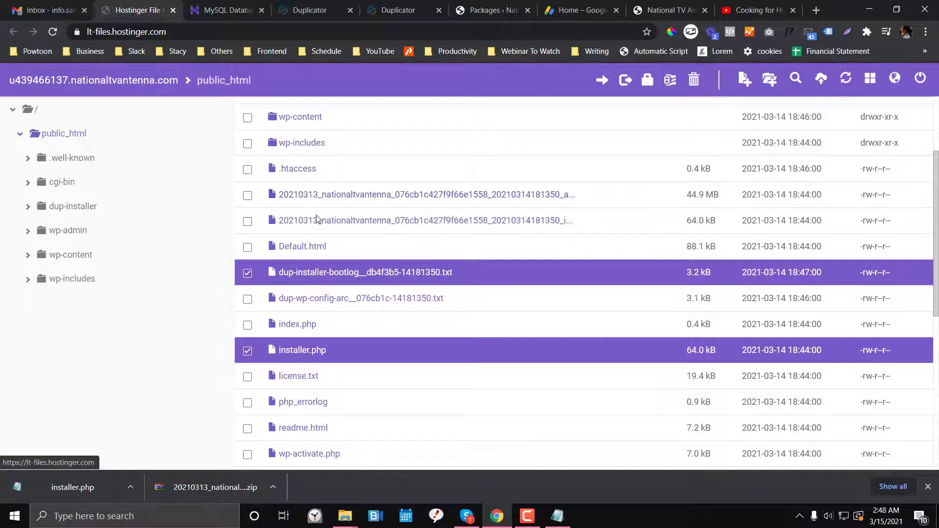
{"action": "mouse_move", "coordinate": [316, 225]}
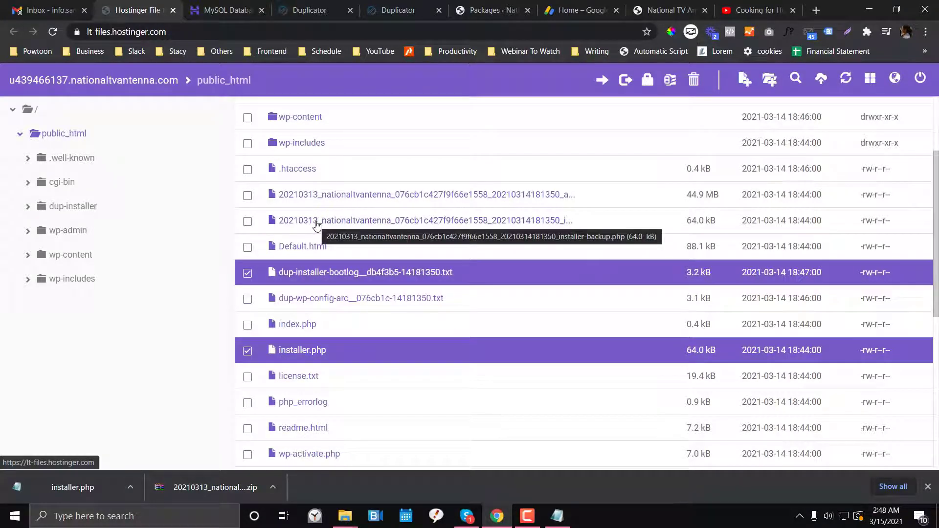
{"action": "left_click", "coordinate": [248, 194]}
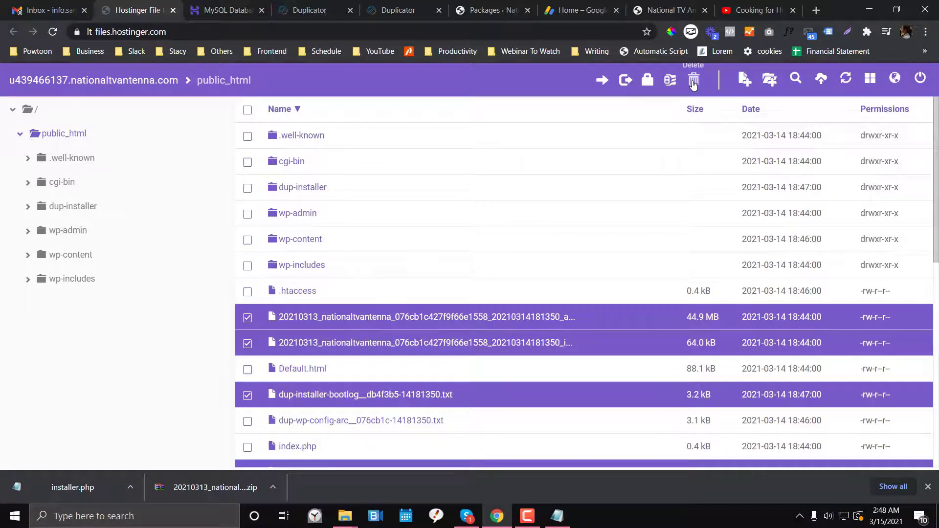
{"action": "left_click", "coordinate": [692, 79]}
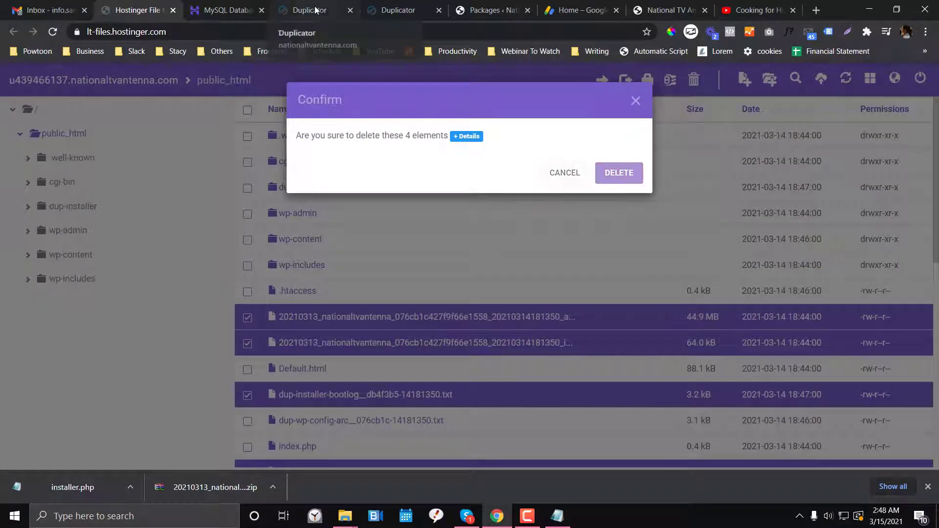